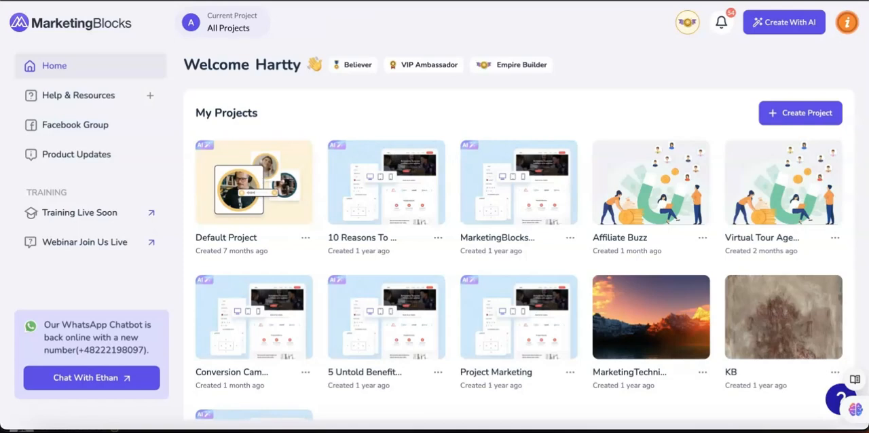
mouse_move(521, 64)
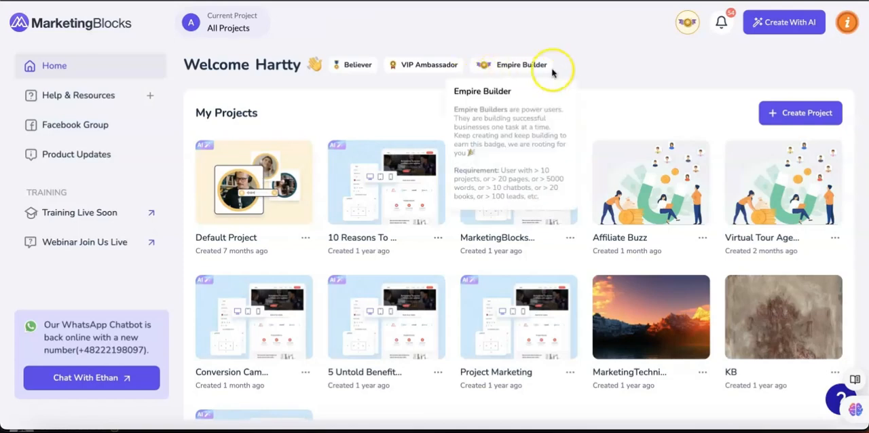
mouse_move(619, 96)
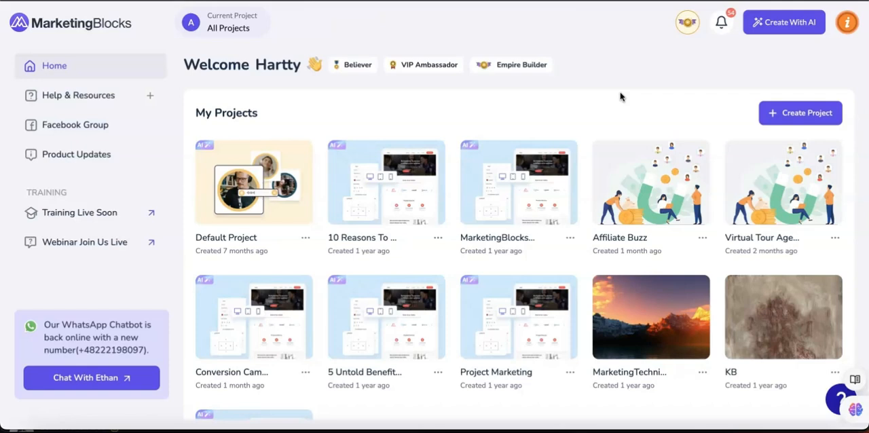
mouse_move(526, 110)
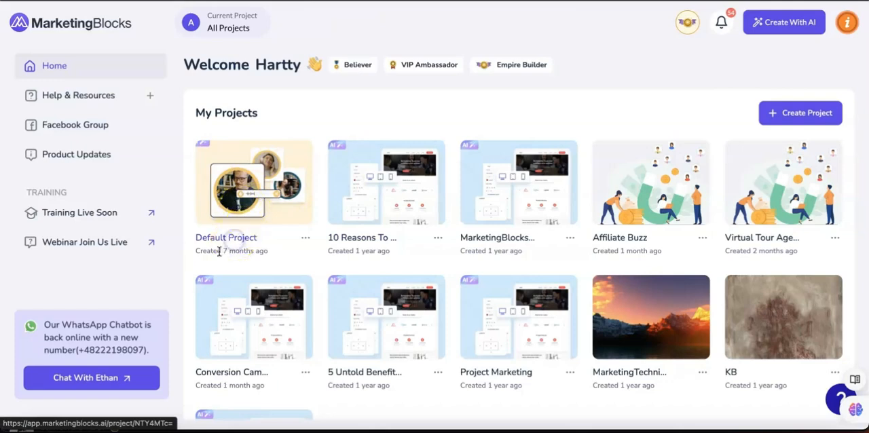
Step: Open the first AI Page Builder 3.0 page in Default Project, Fitzo Gym Club, for editing
left_click(253, 181)
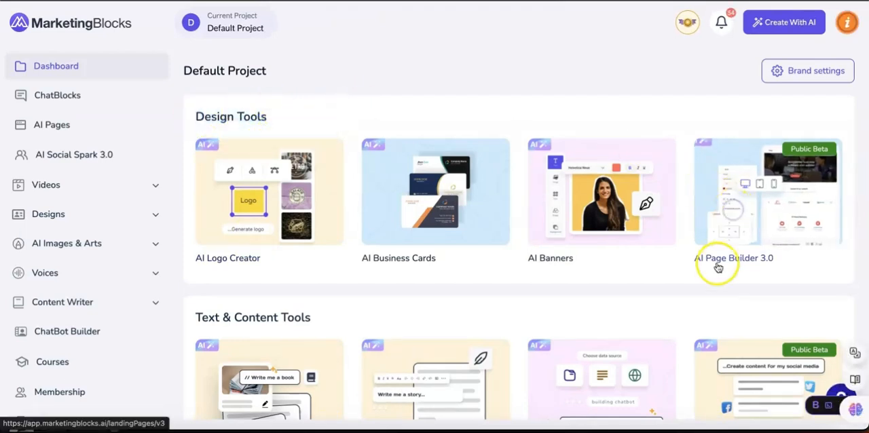
left_click(767, 192)
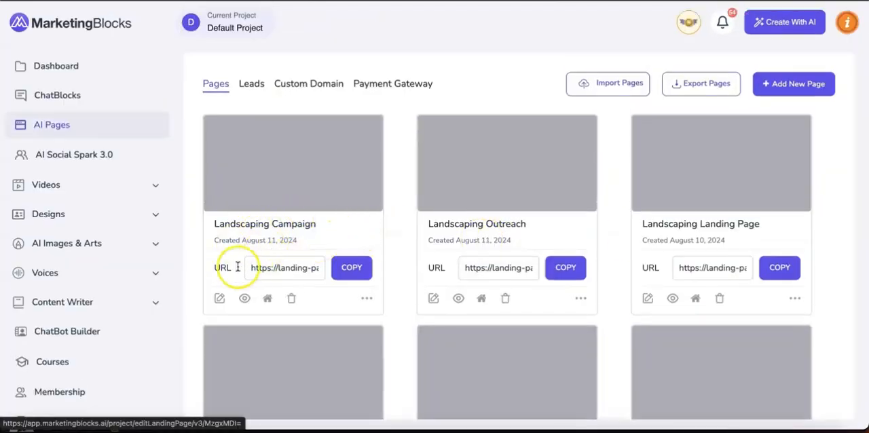
mouse_move(308, 223)
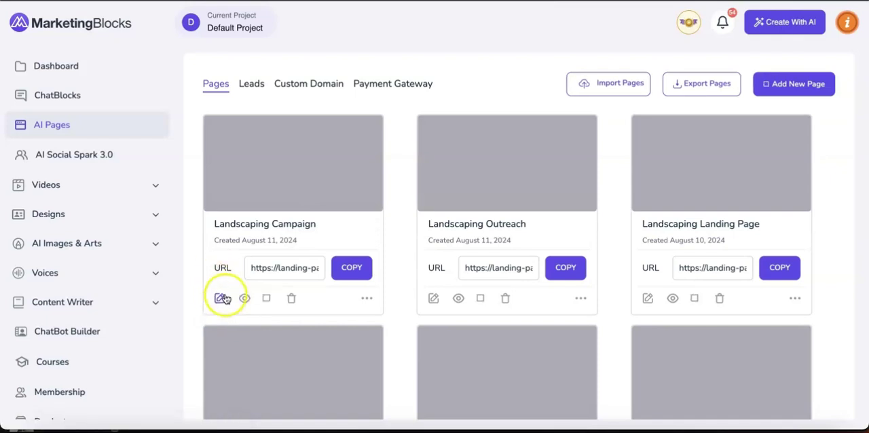
left_click(224, 297)
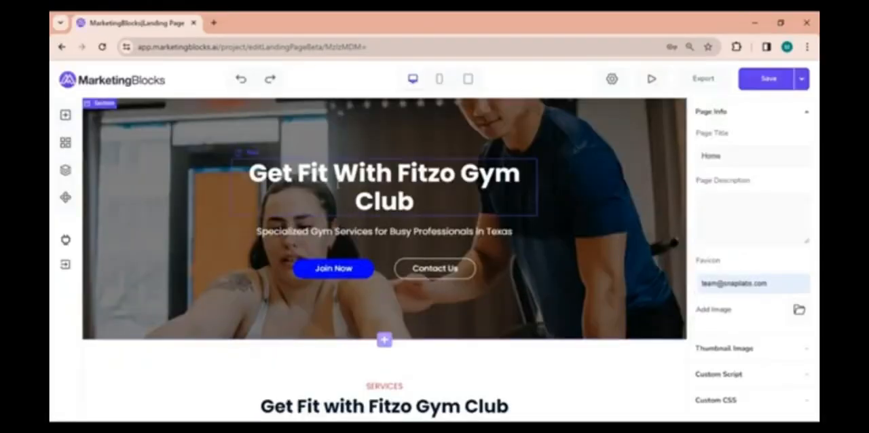
left_click(65, 142)
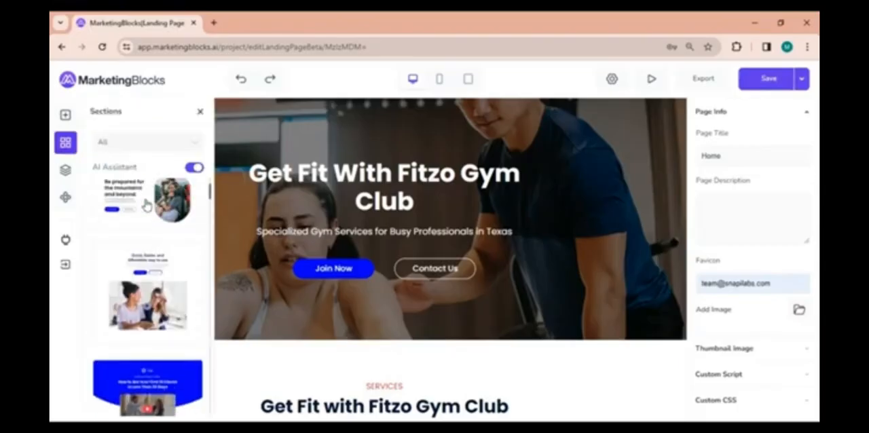
scroll("down", 3)
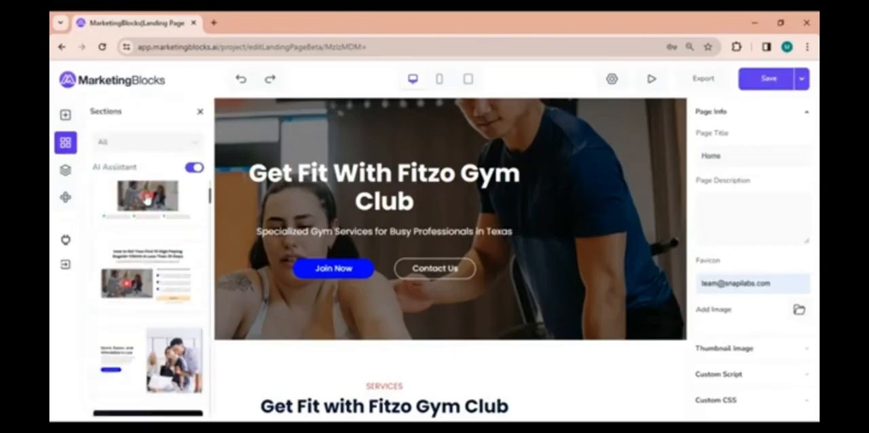
left_click(199, 111)
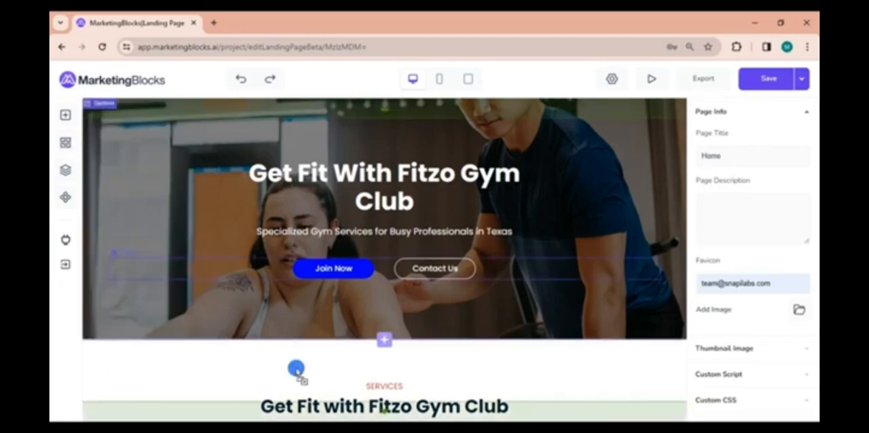
scroll("down", 3)
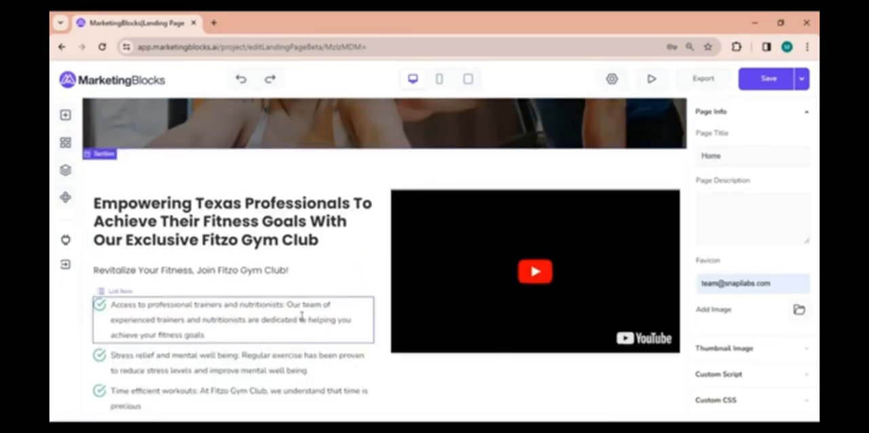
left_click(535, 272)
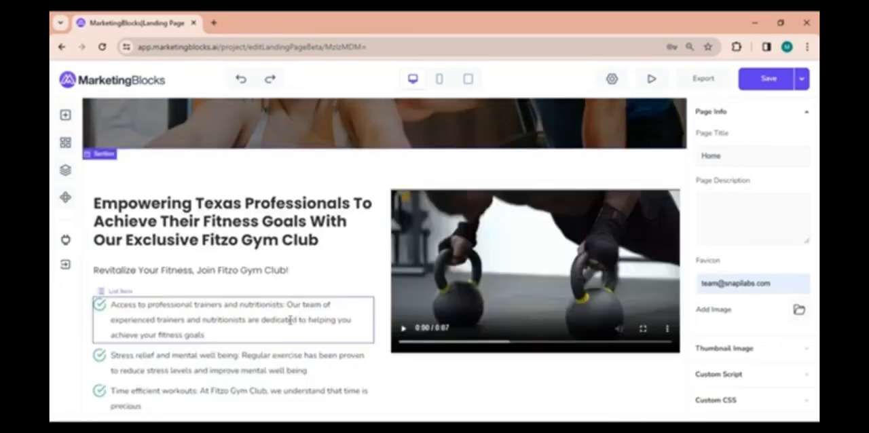
scroll("down", 3)
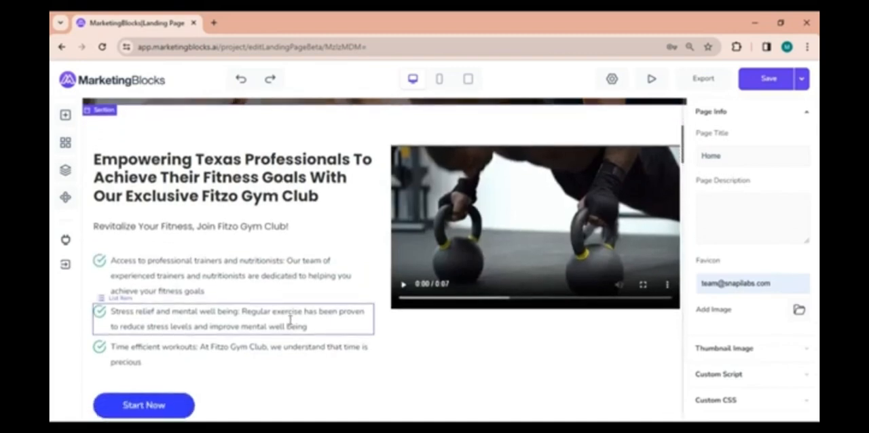
scroll("up", 3)
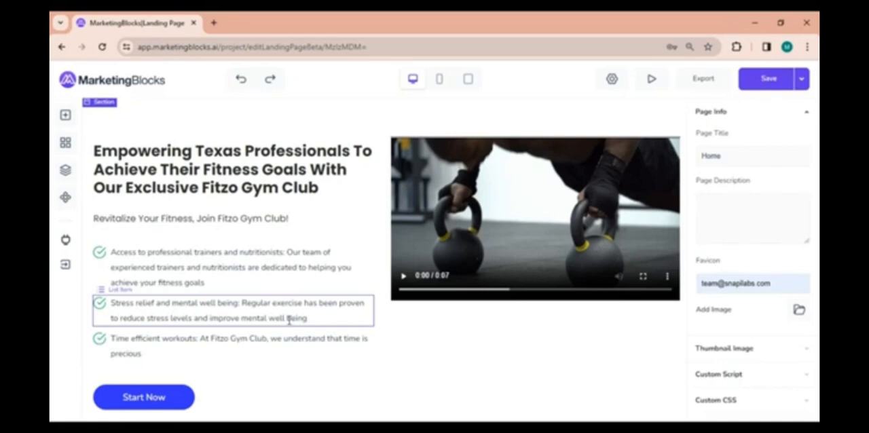
Step: Generate an AI rewrite of the Empowering Texas Professionals headline
left_click(231, 169)
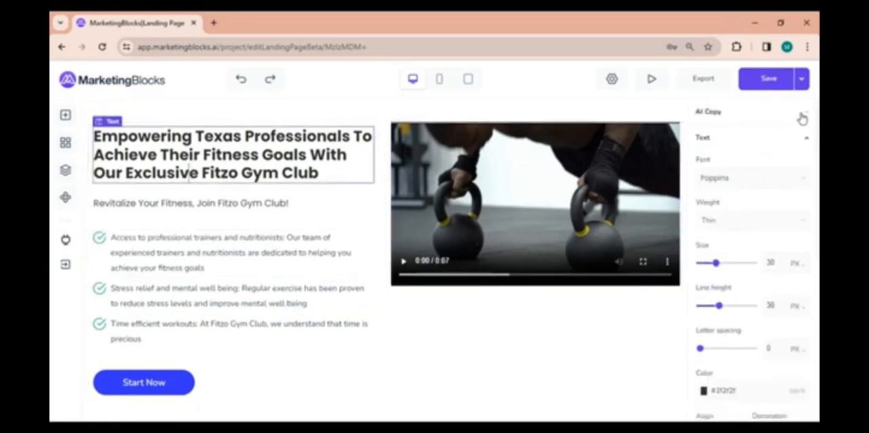
scroll("down", 3)
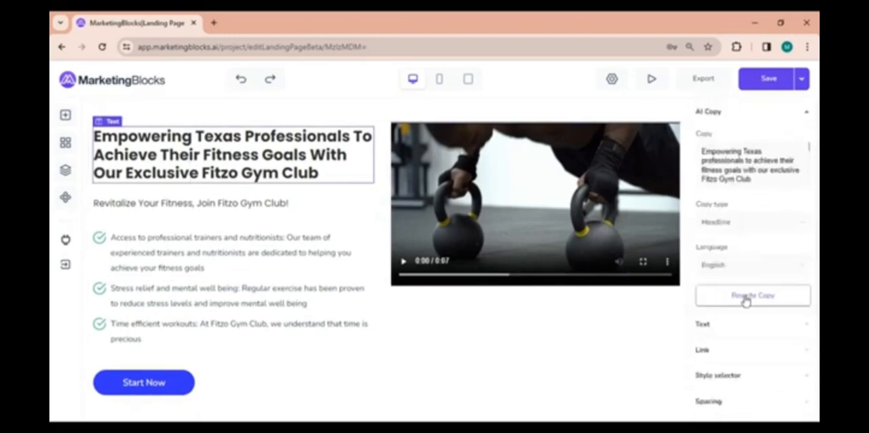
left_click(752, 295)
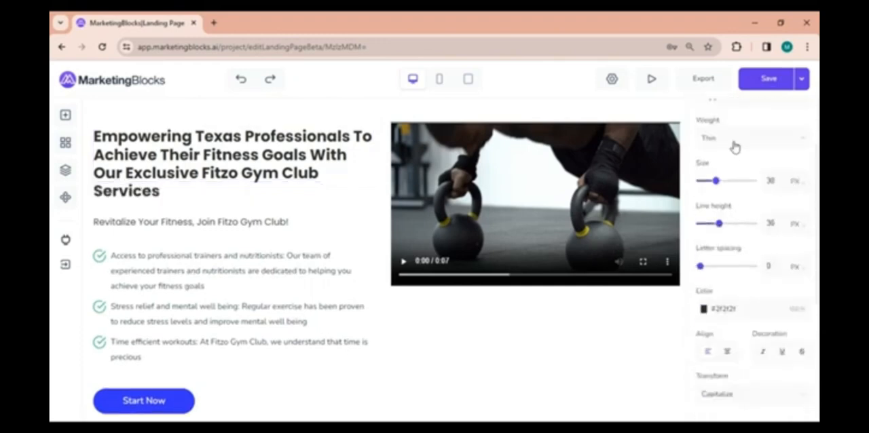
Step: Review the headline's font weight, text colour and alignment settings
left_click(751, 137)
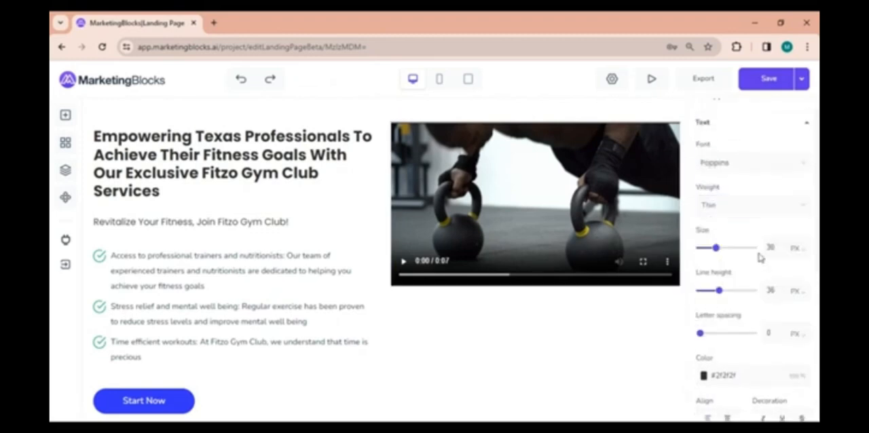
scroll("down", 3)
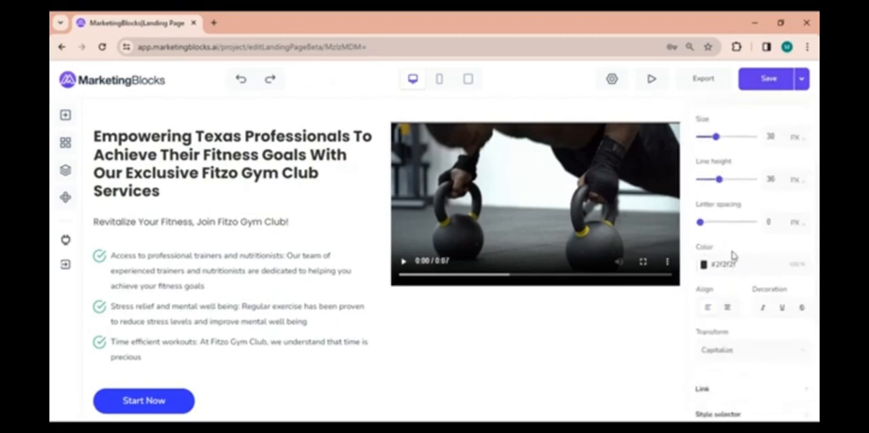
left_click(740, 264)
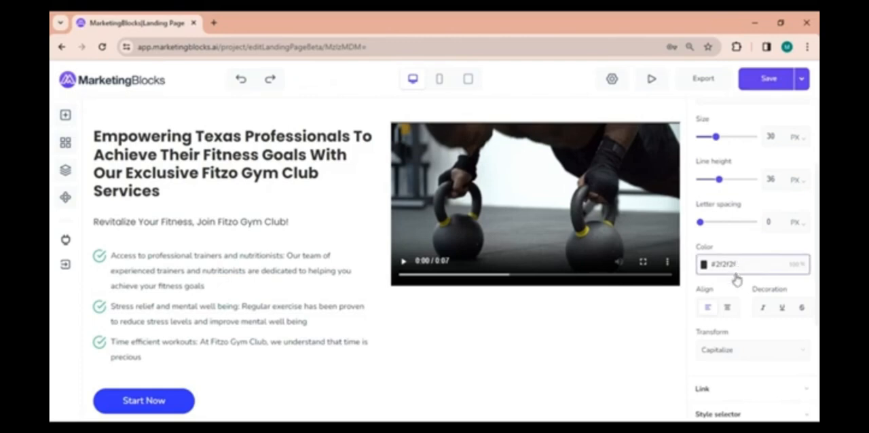
scroll("down", 3)
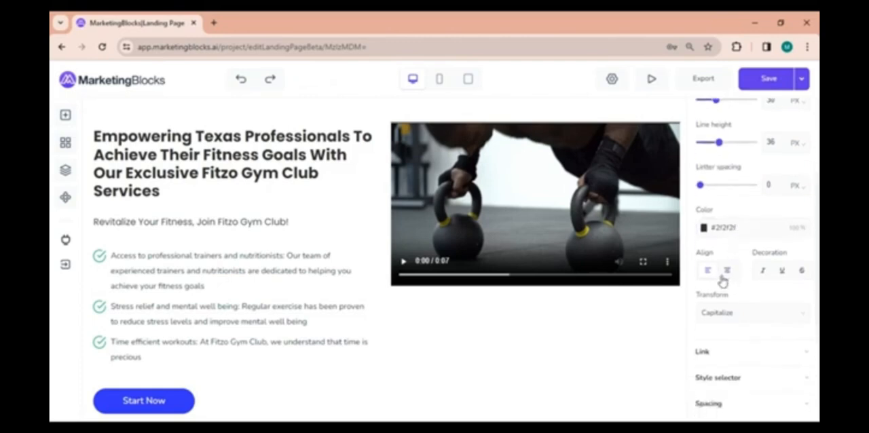
left_click(746, 228)
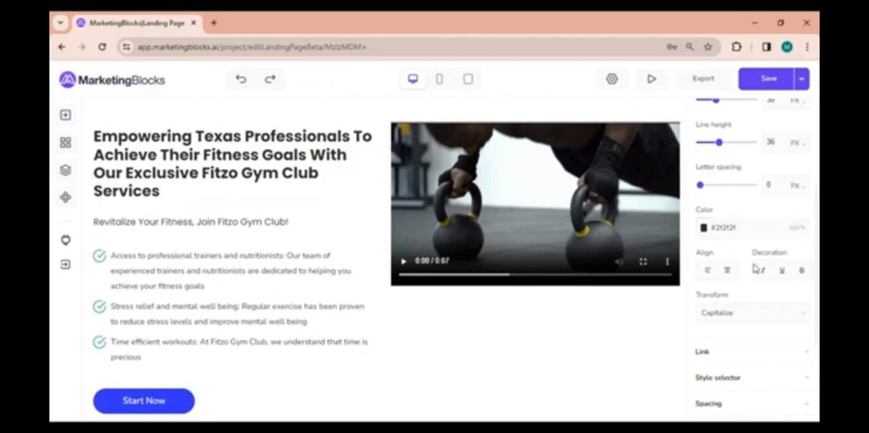
scroll("down", 3)
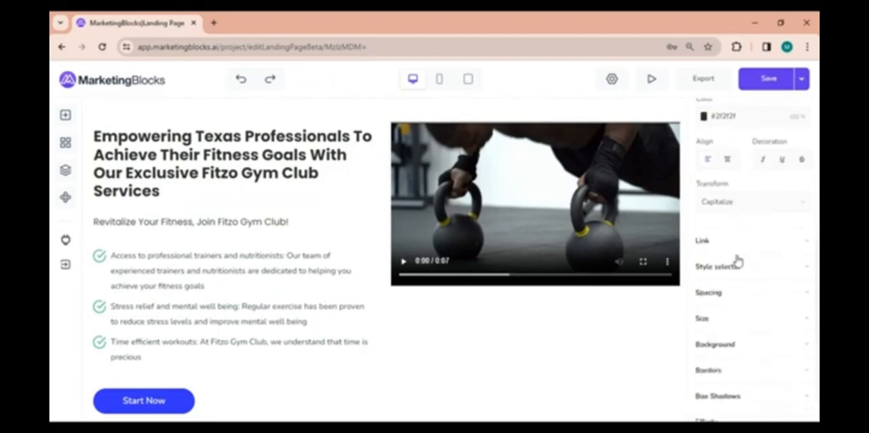
left_click(708, 292)
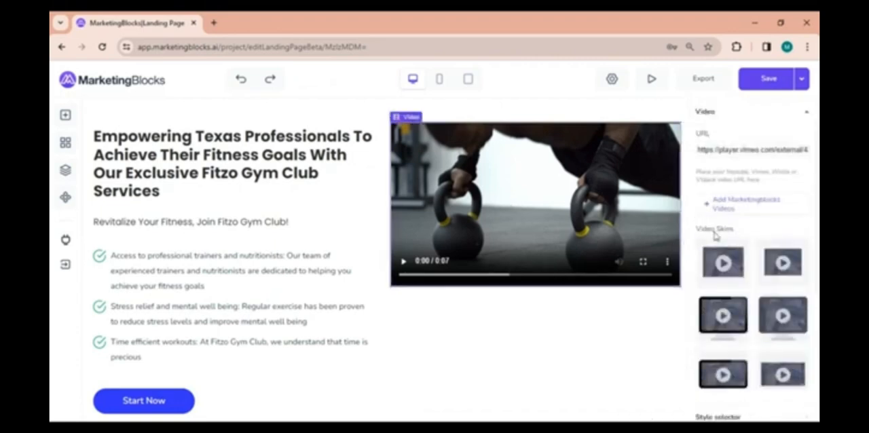
mouse_move(779, 227)
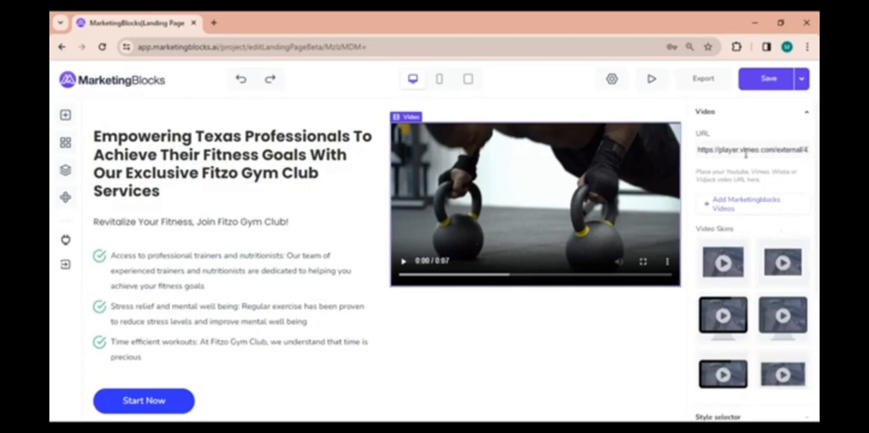
Step: Replace the workout video with an AI-created video from the MarketingBlocks video library
left_click(749, 150)
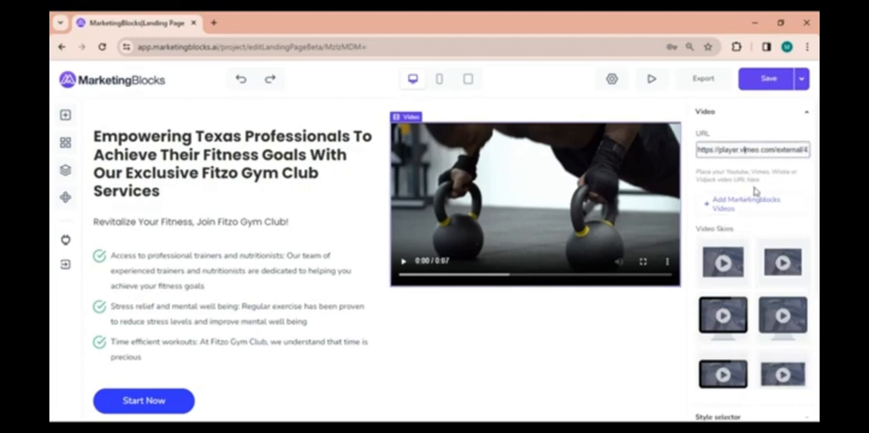
scroll("down", 3)
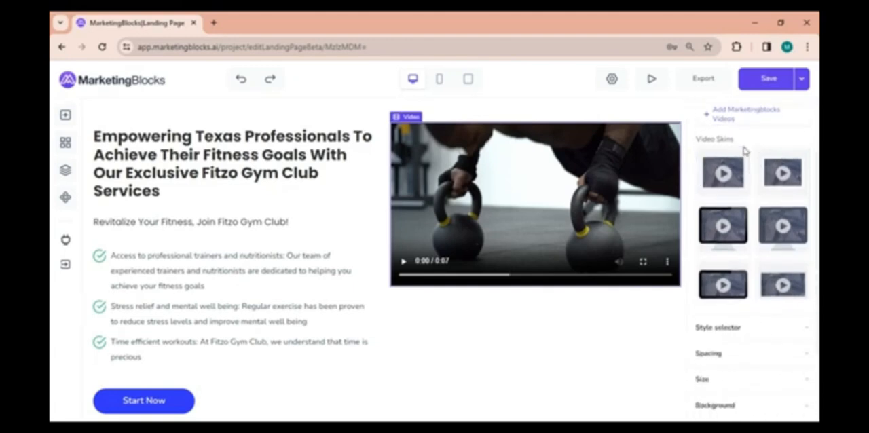
left_click(752, 113)
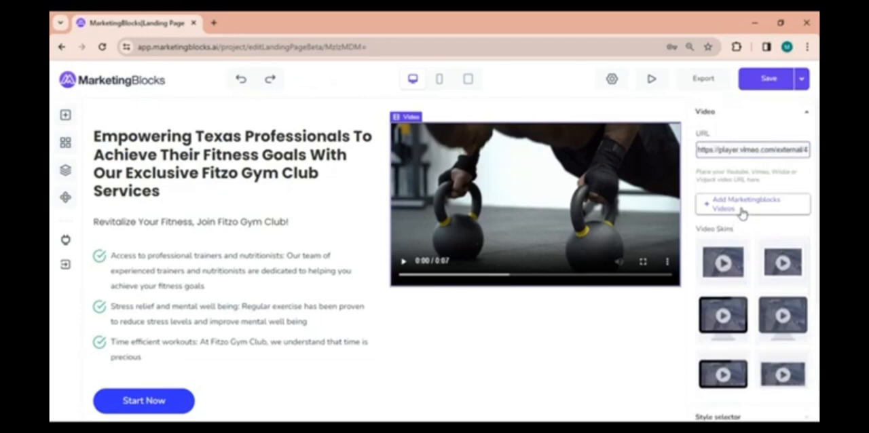
left_click(752, 203)
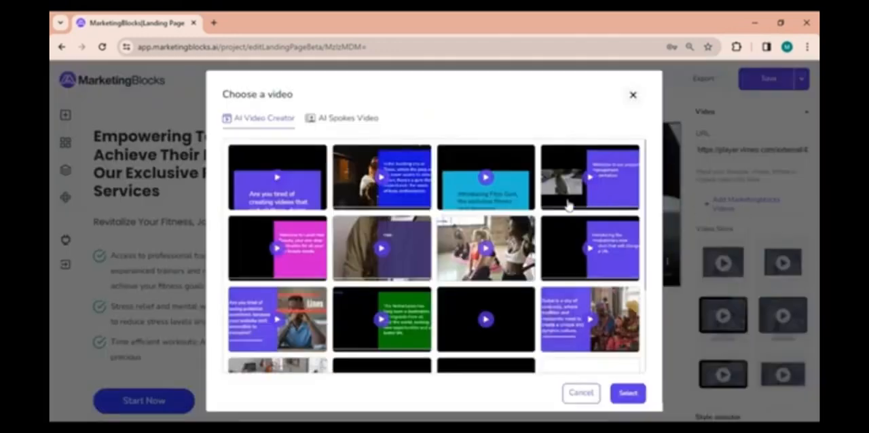
left_click(349, 121)
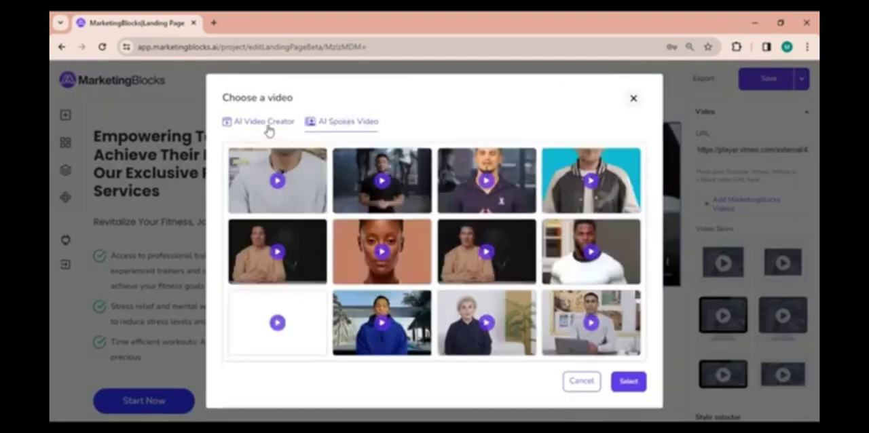
left_click(259, 121)
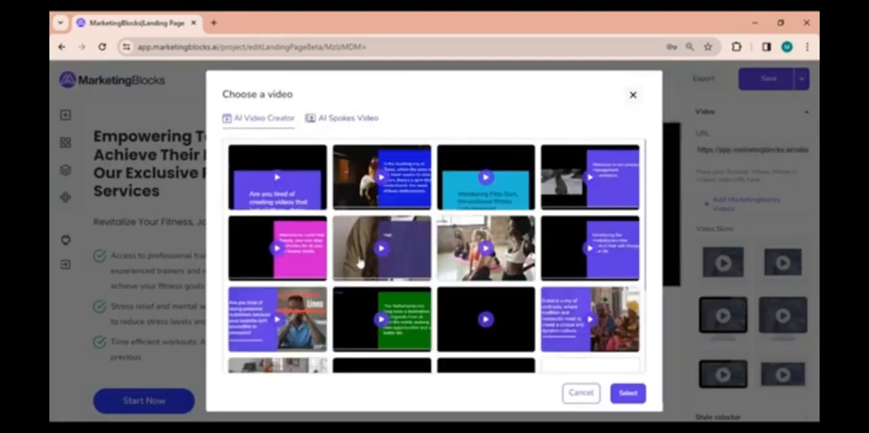
left_click(626, 393)
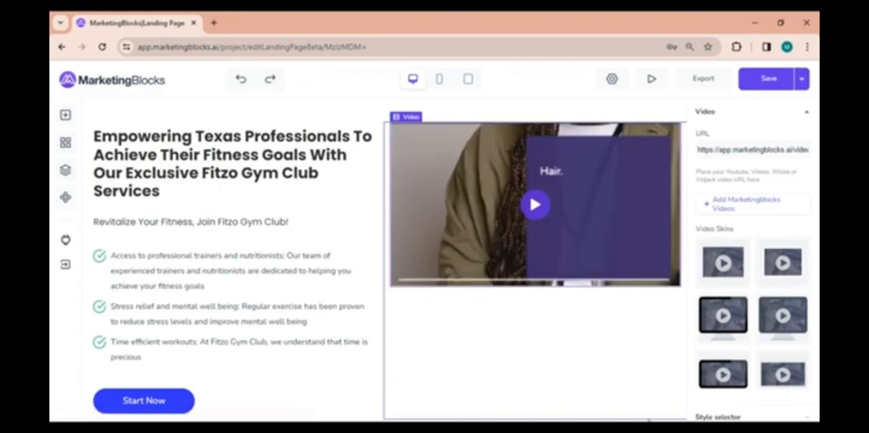
scroll("down", 3)
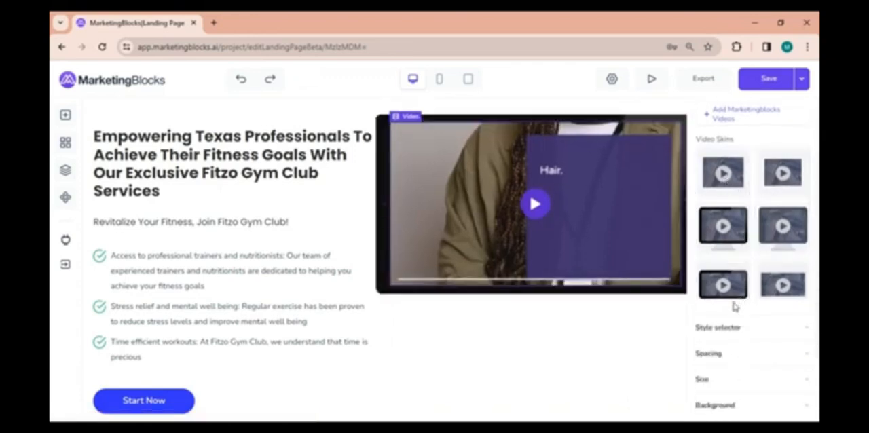
scroll("up", 3)
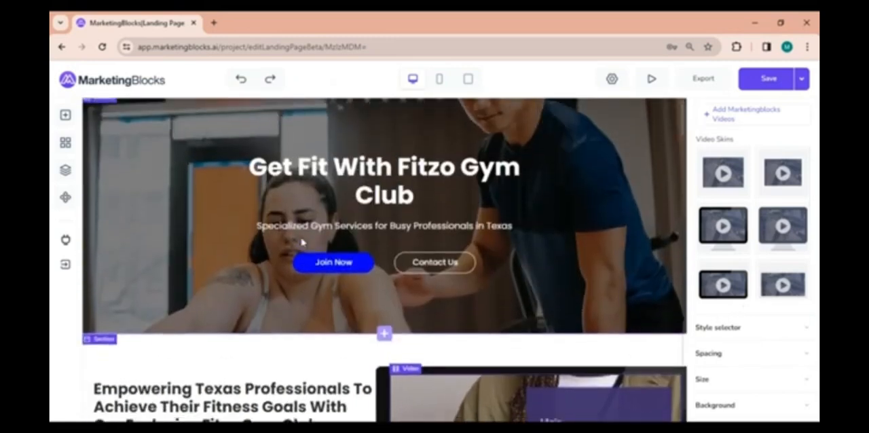
Step: Swap the hero background image for a stock gym photo and adjust the section size
left_click(383, 187)
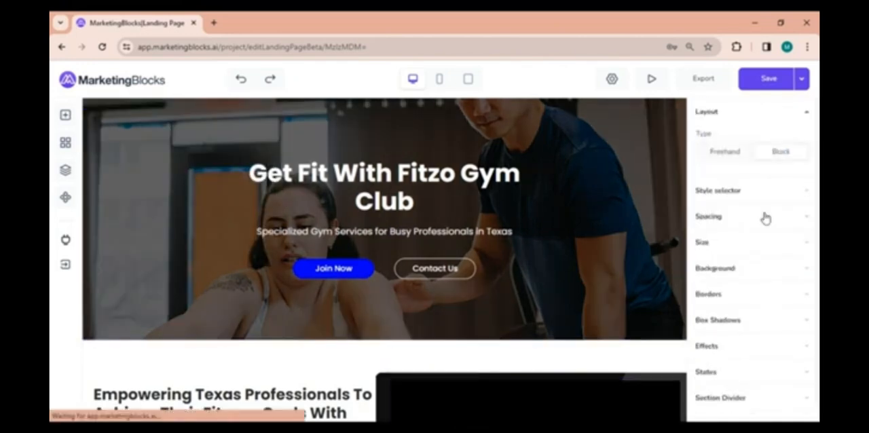
left_click(714, 268)
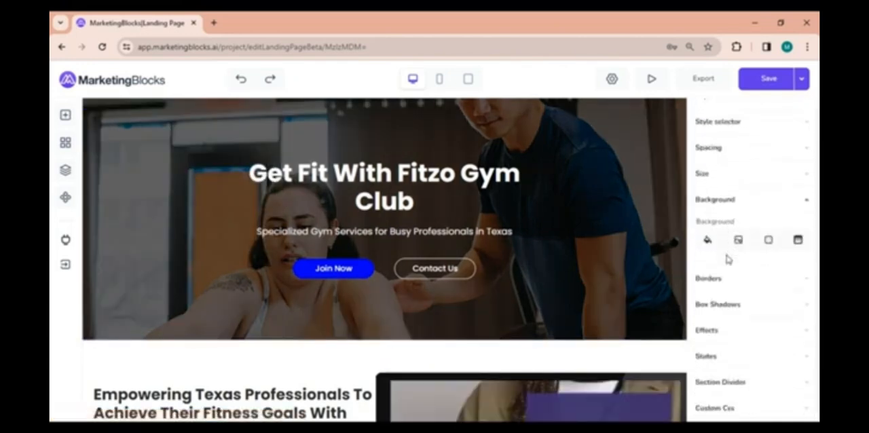
left_click(707, 239)
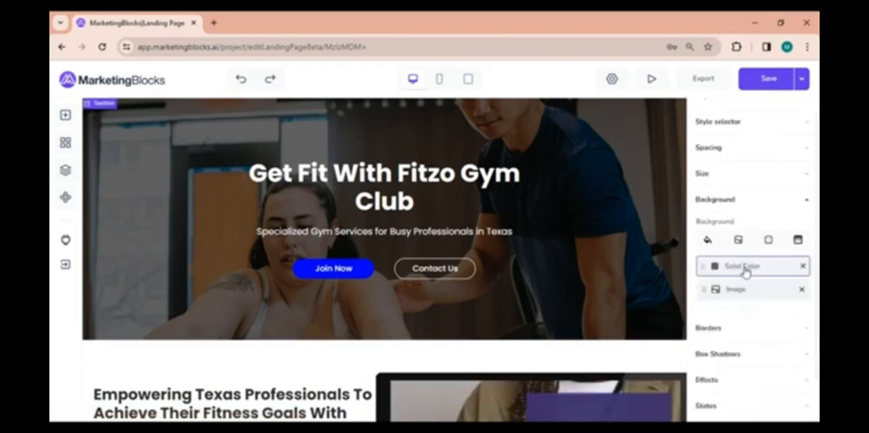
left_click(714, 265)
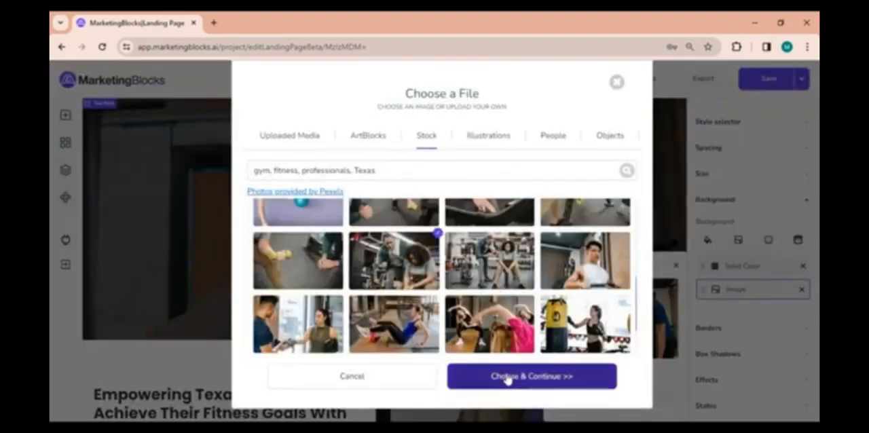
left_click(530, 375)
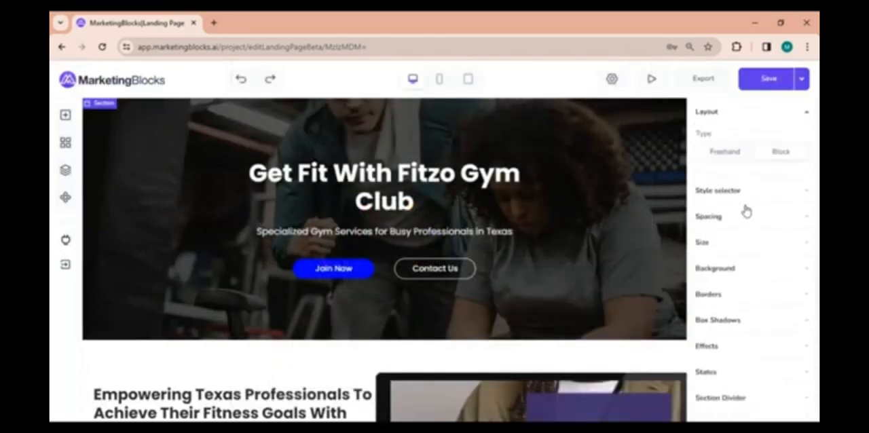
left_click(709, 216)
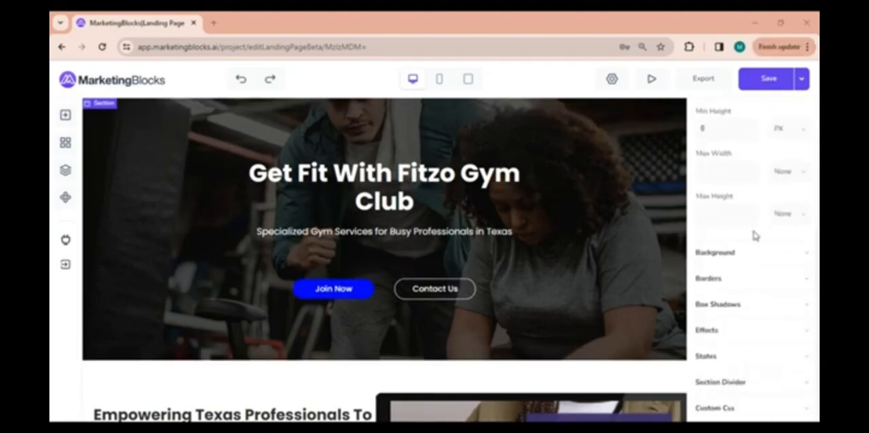
mouse_move(484, 135)
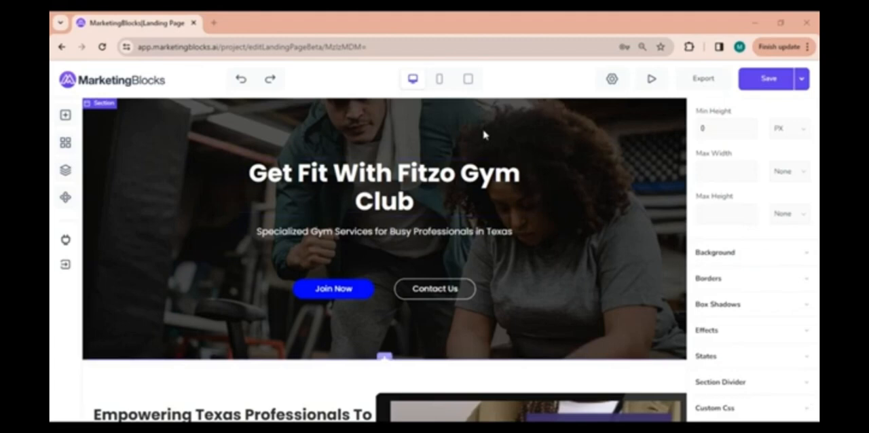
Step: Turn the hero section into a locked global component via Create component and Save
right_click(484, 135)
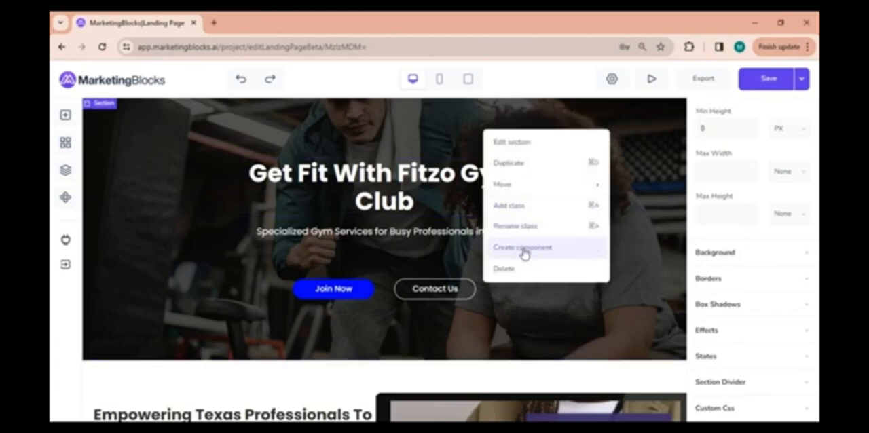
left_click(522, 247)
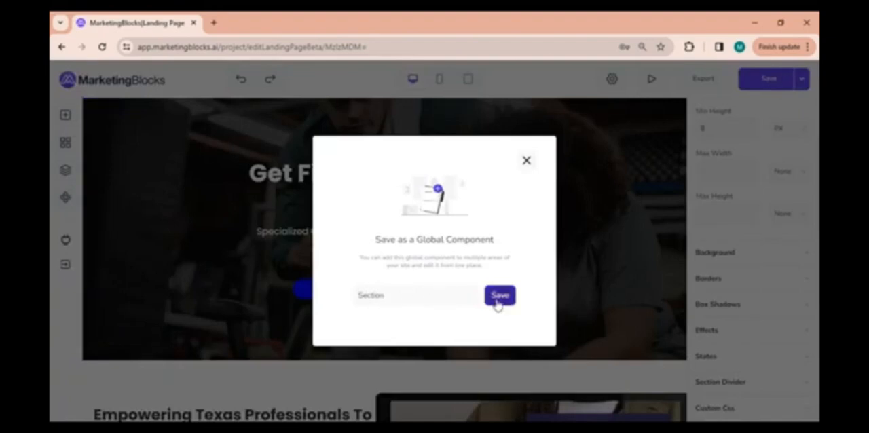
left_click(499, 295)
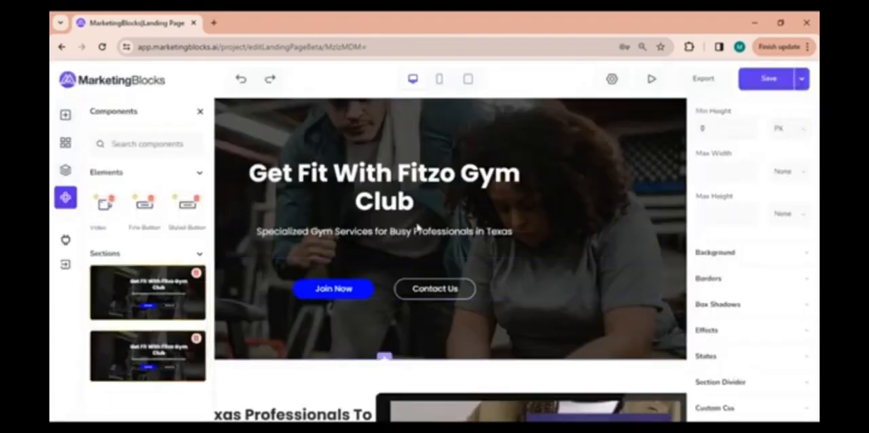
left_click(434, 288)
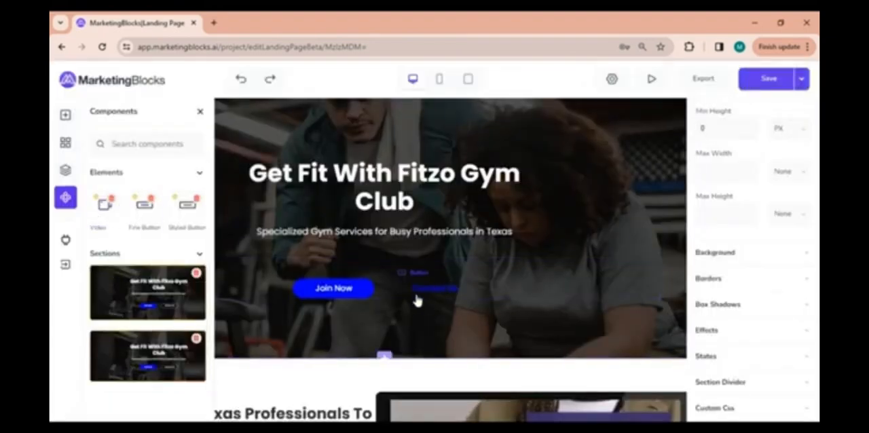
right_click(435, 288)
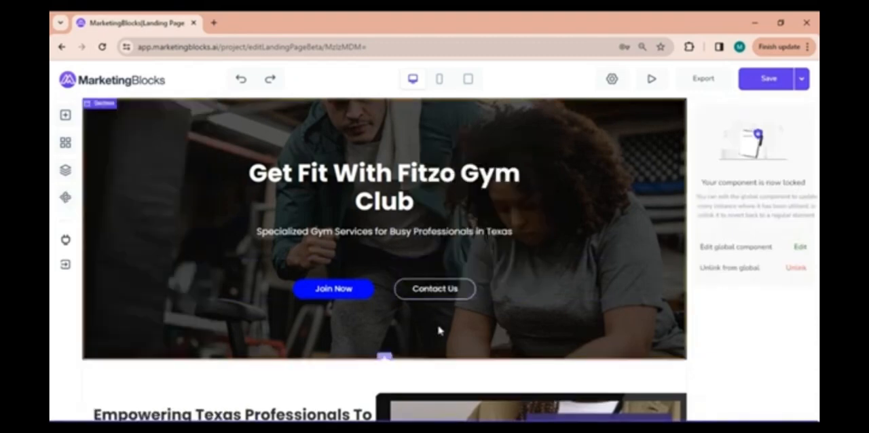
scroll("down", 3)
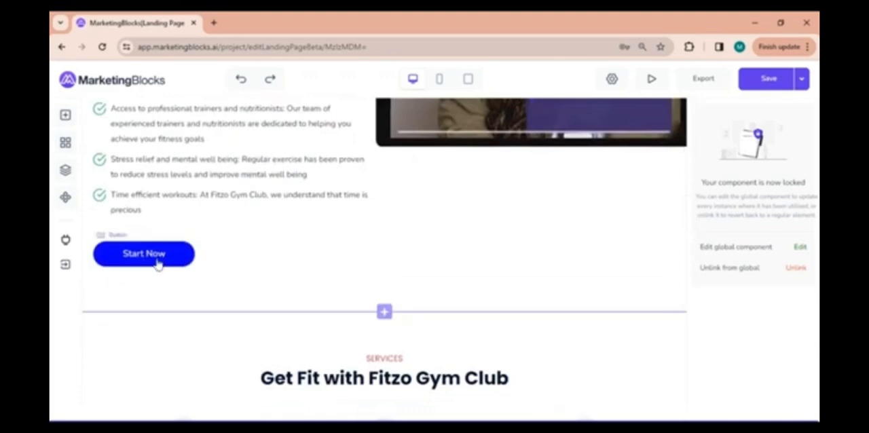
Step: Select the Start Now button and browse its link type options
left_click(143, 254)
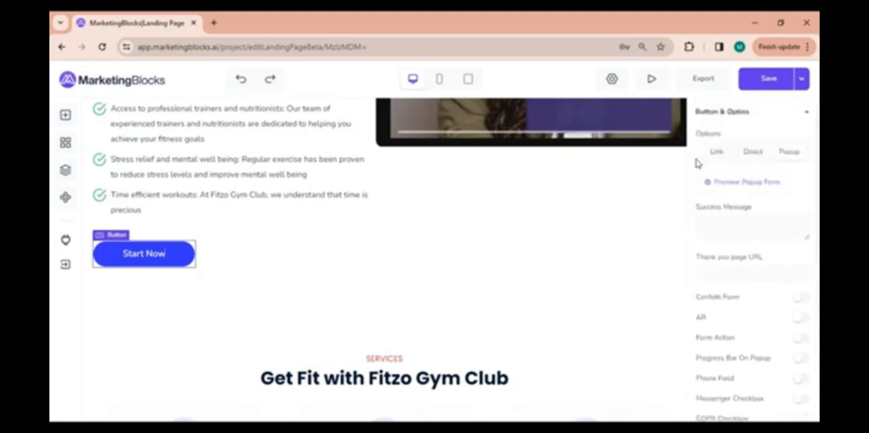
left_click(716, 151)
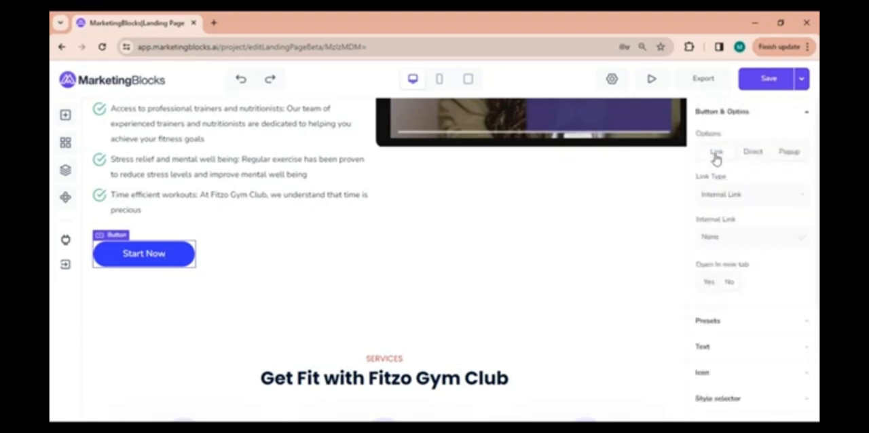
left_click(751, 195)
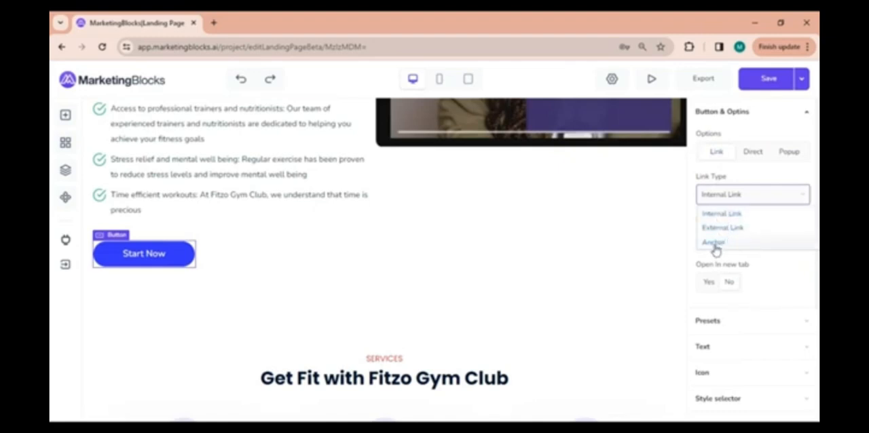
left_click(713, 242)
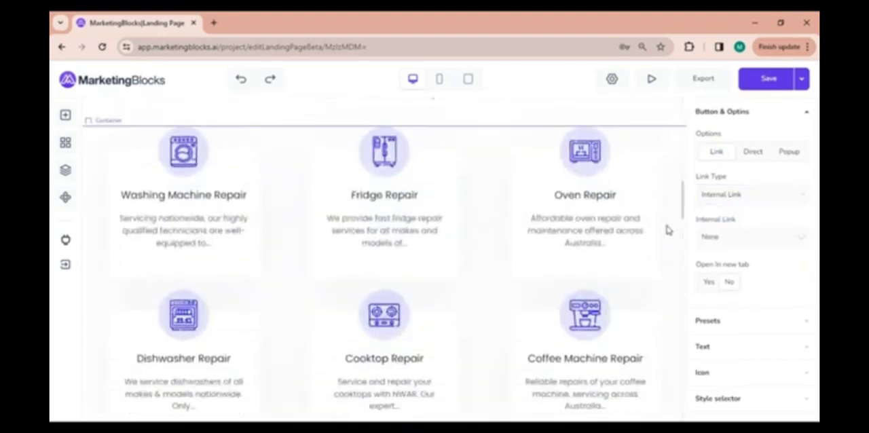
Step: Set Direct submission with success message 'Successful. Thank you', leaving confetti off
left_click(752, 151)
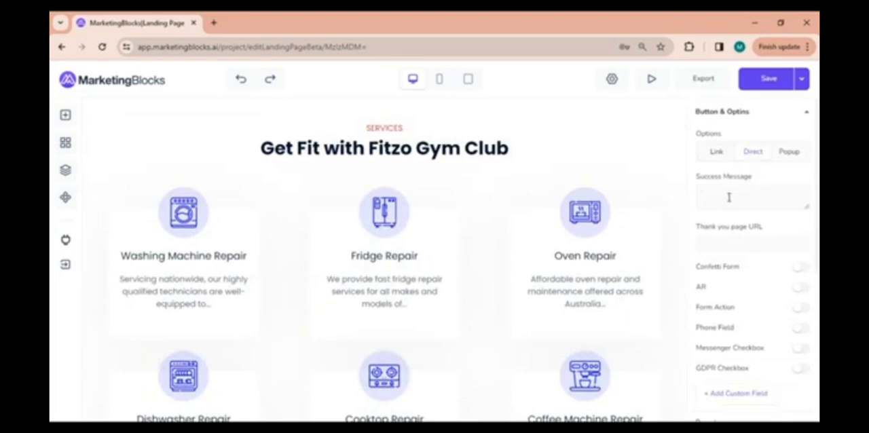
type("Successful")
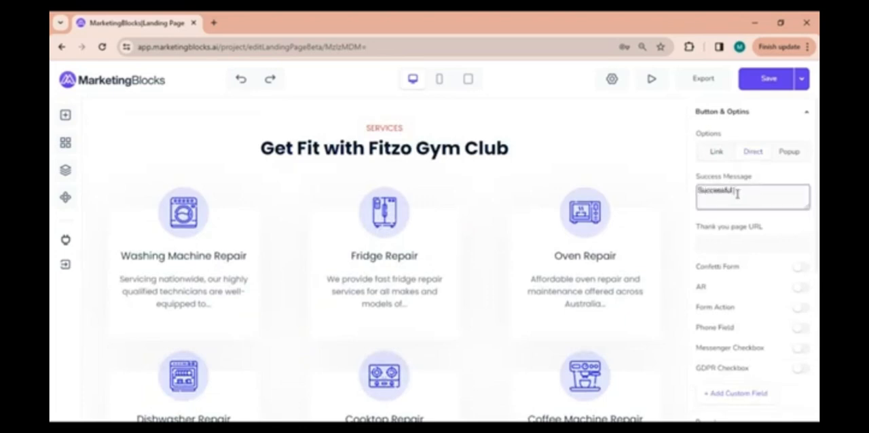
type("Thank you")
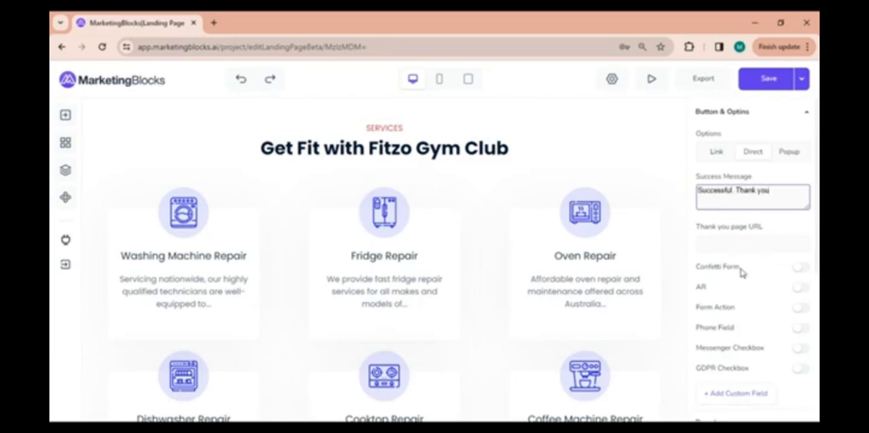
mouse_move(719, 313)
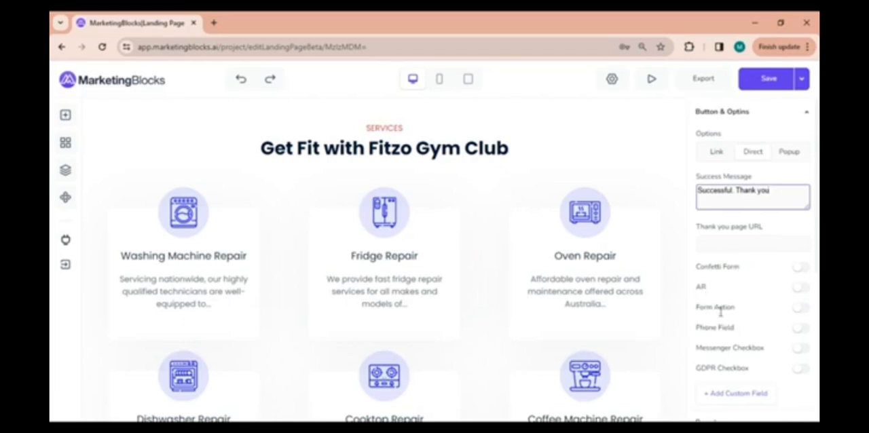
mouse_move(711, 352)
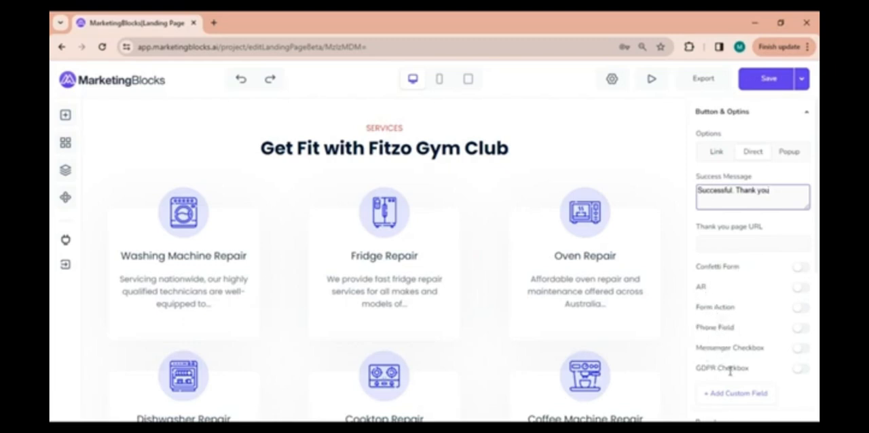
left_click(800, 266)
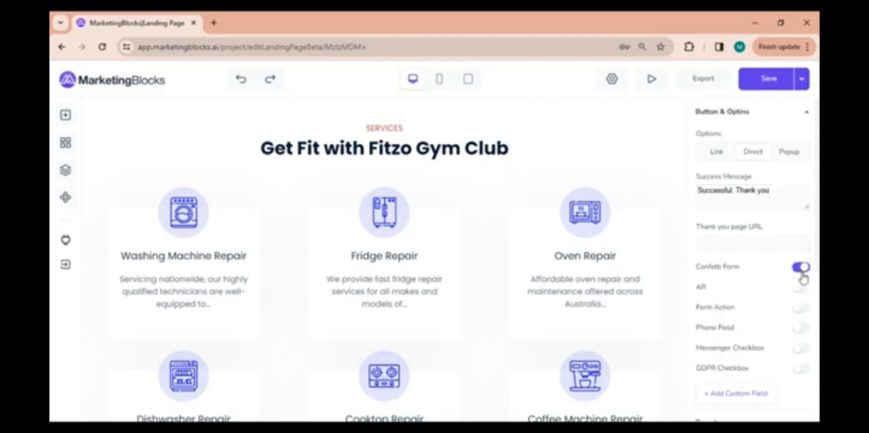
left_click(801, 266)
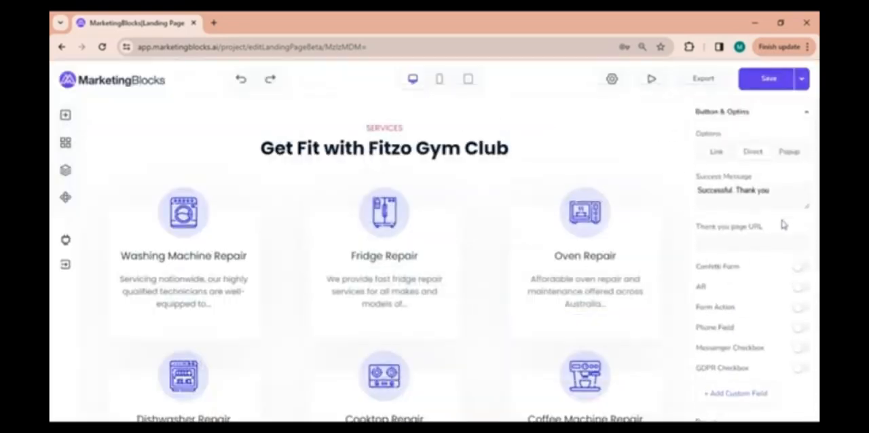
Step: Make the Services button open a name-and-email popup lead form and preview it
left_click(789, 151)
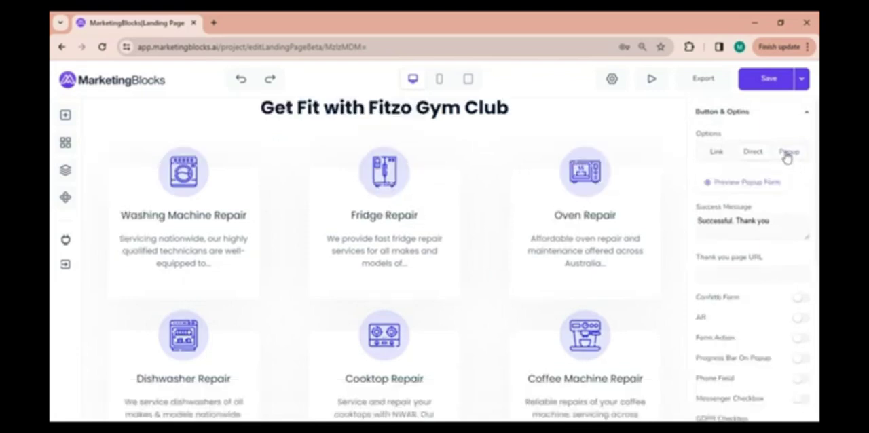
mouse_move(777, 214)
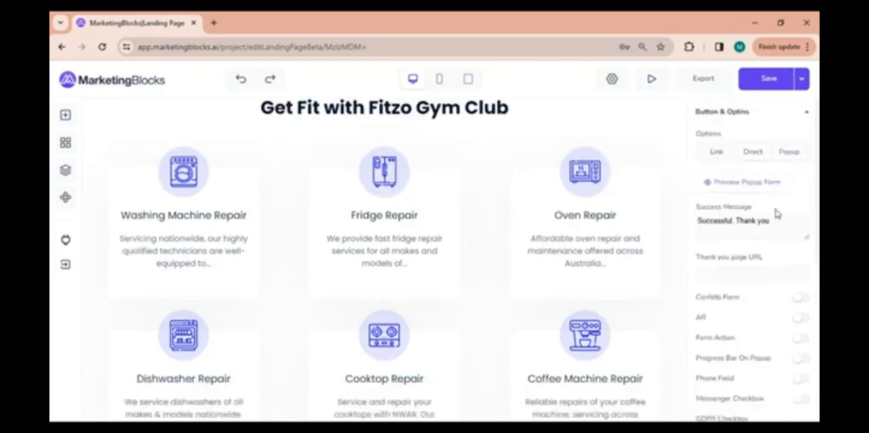
mouse_move(762, 256)
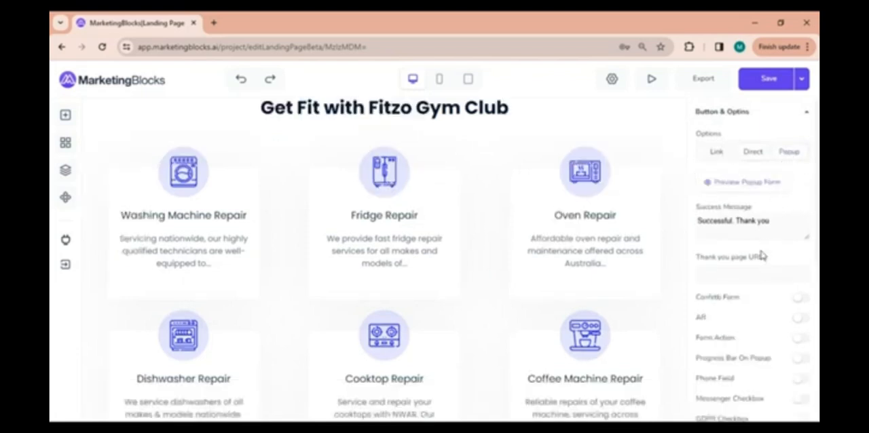
left_click(751, 272)
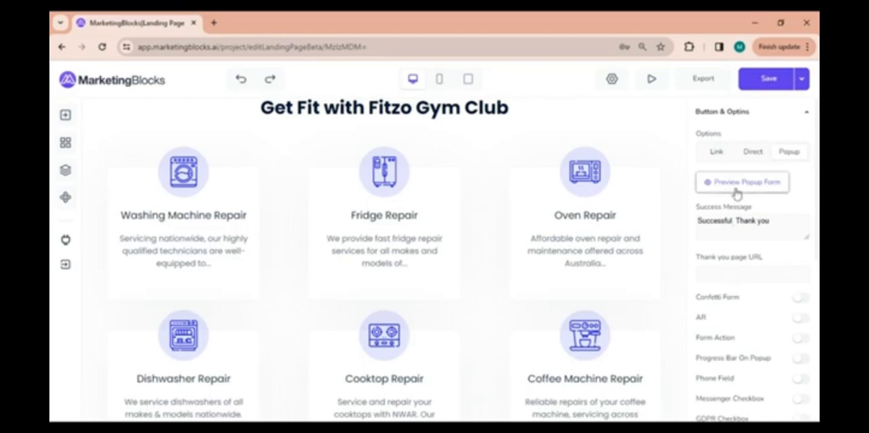
left_click(741, 182)
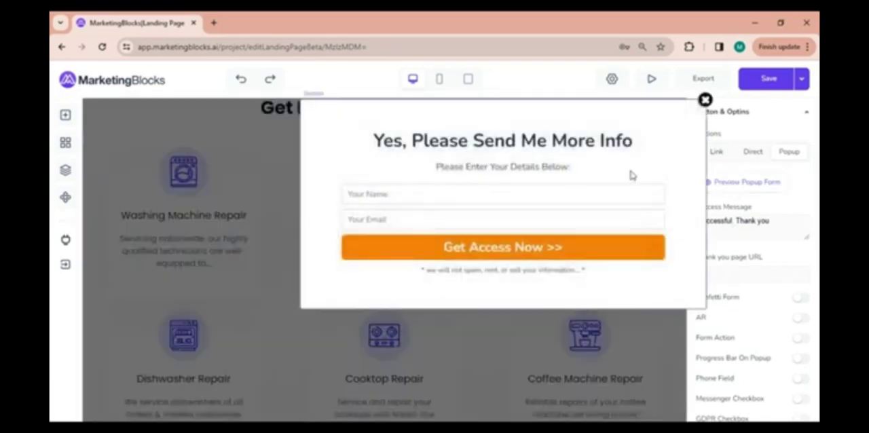
left_click(705, 100)
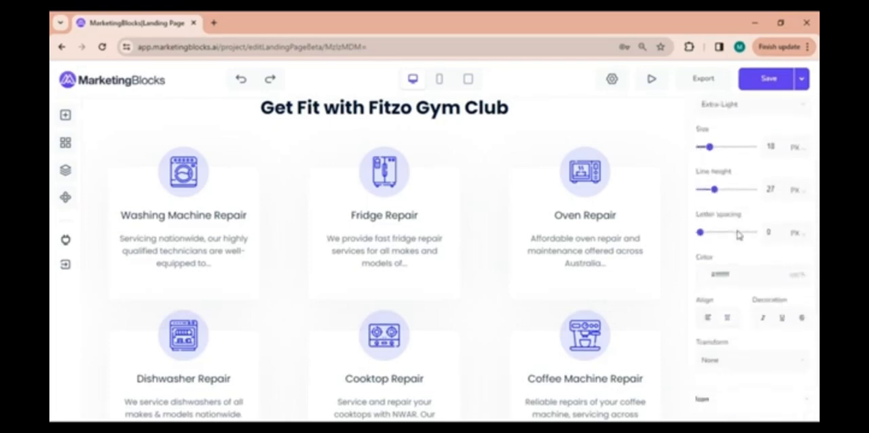
left_click(650, 78)
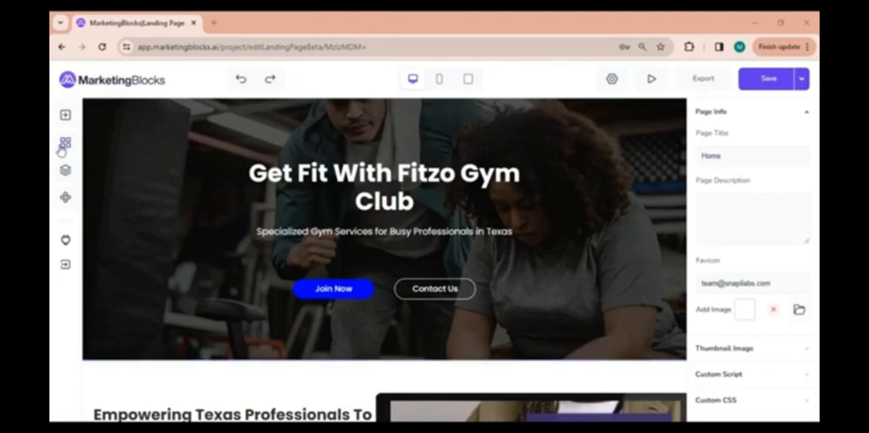
Step: Insert the Testimonial card-grid section template below the service cards
left_click(65, 142)
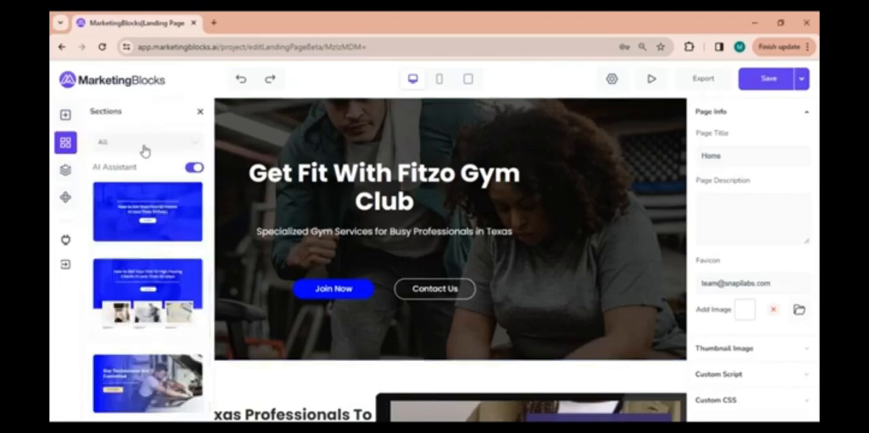
scroll("down", 3)
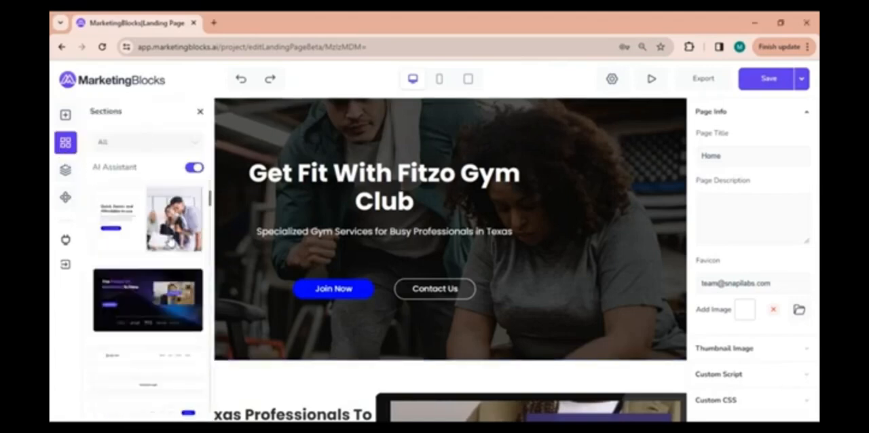
left_click(146, 142)
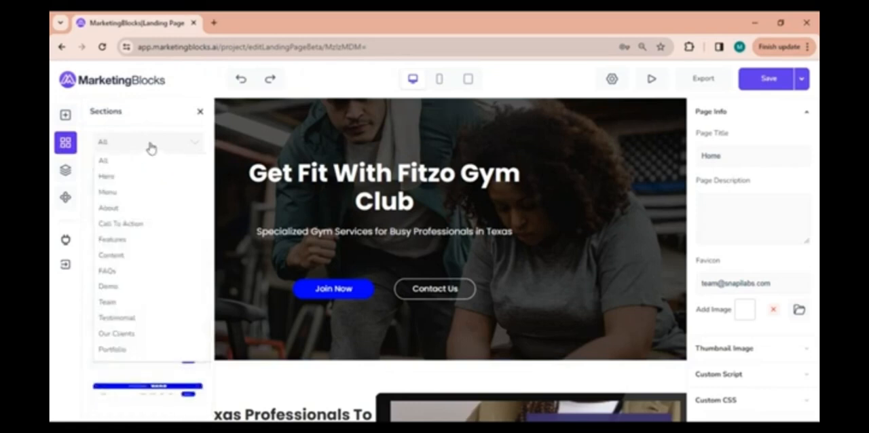
mouse_move(117, 318)
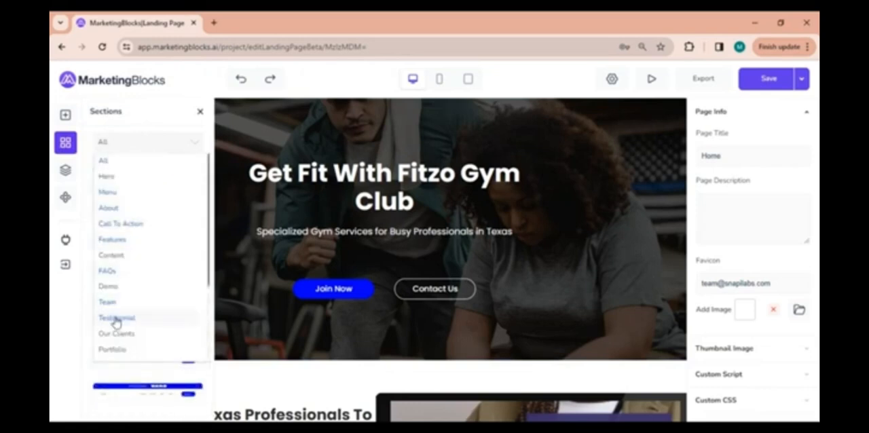
left_click(117, 317)
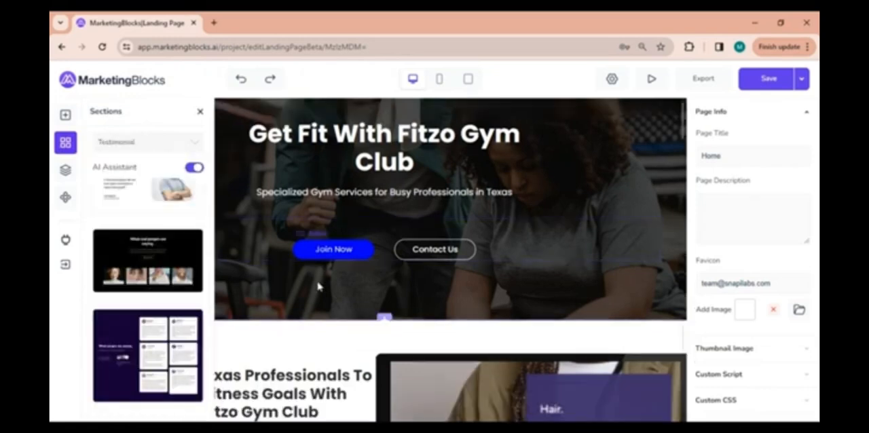
scroll("down", 3)
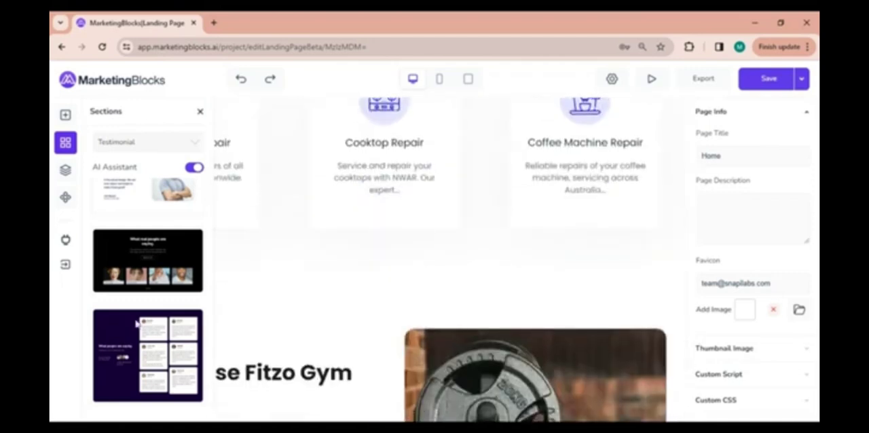
left_click(200, 111)
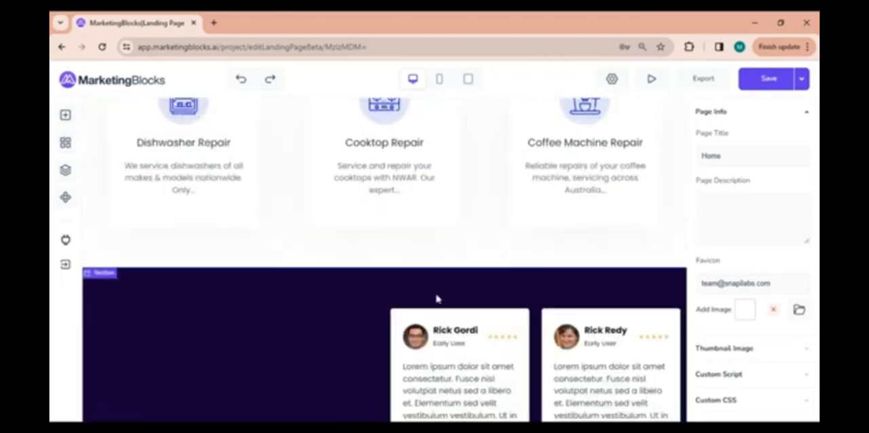
scroll("down", 3)
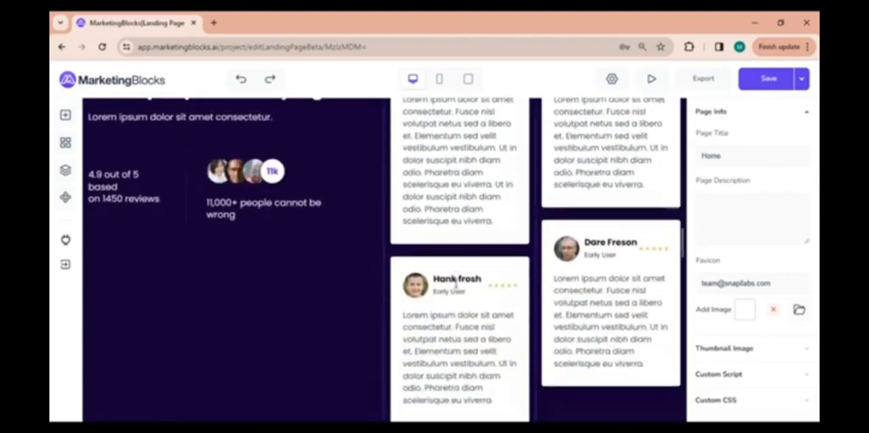
scroll("up", 3)
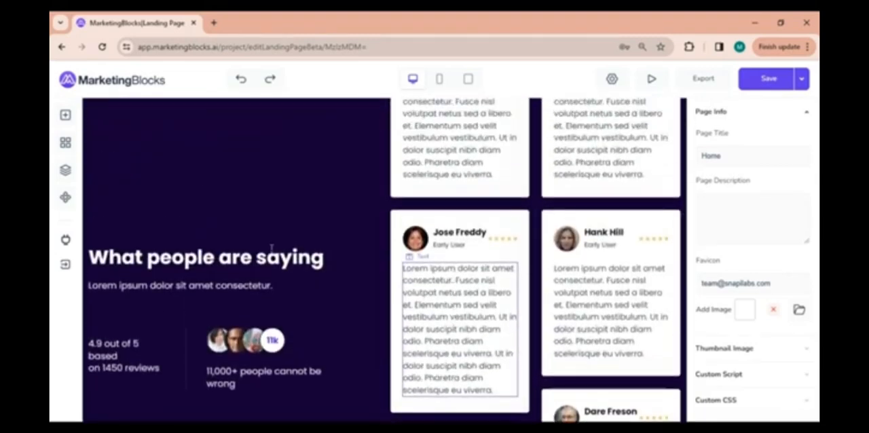
left_click(65, 115)
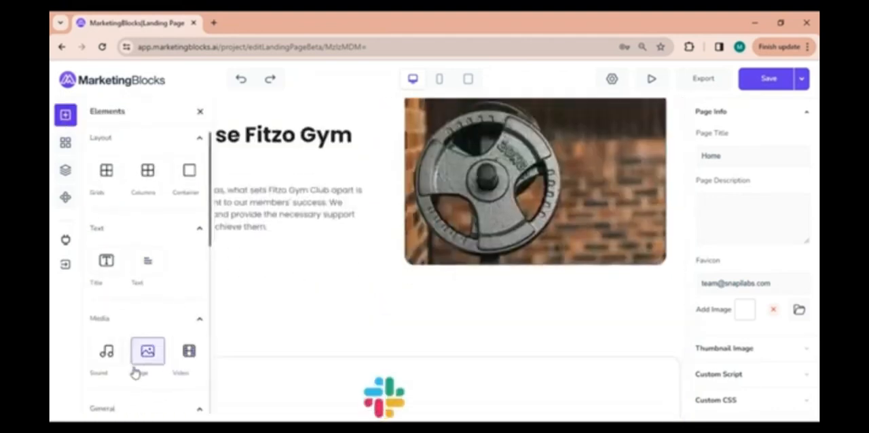
Step: Add a countdown timer under the Why Choose Fitzo Gym Club text
scroll("down", 3)
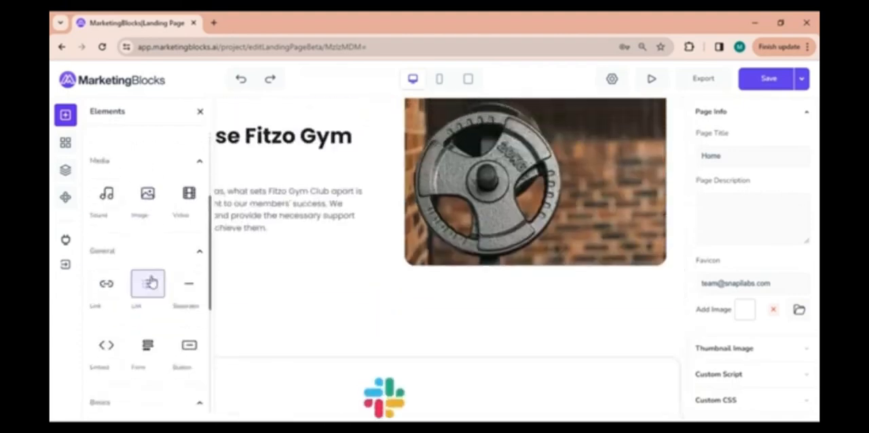
left_click(199, 111)
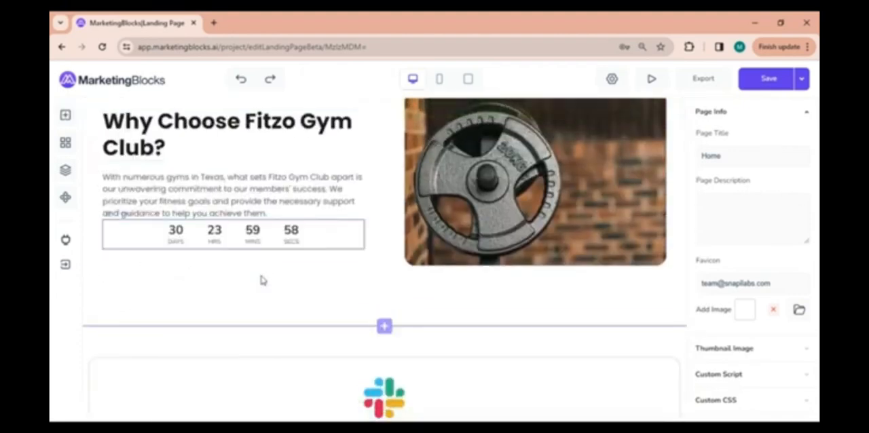
left_click(66, 170)
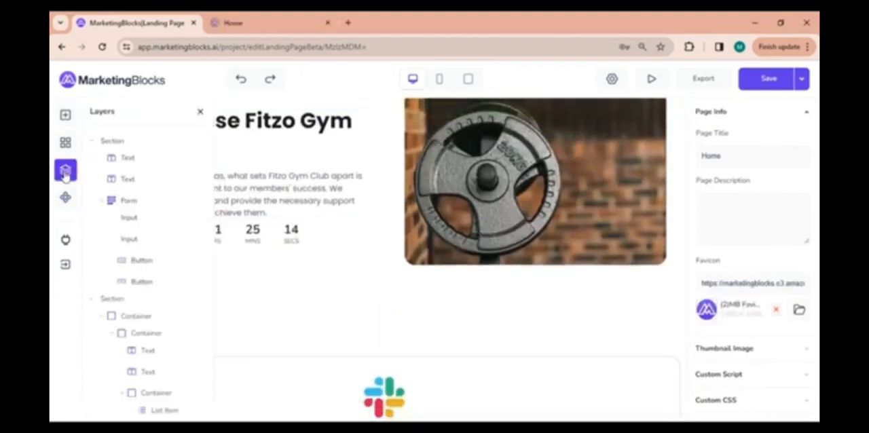
scroll("down", 3)
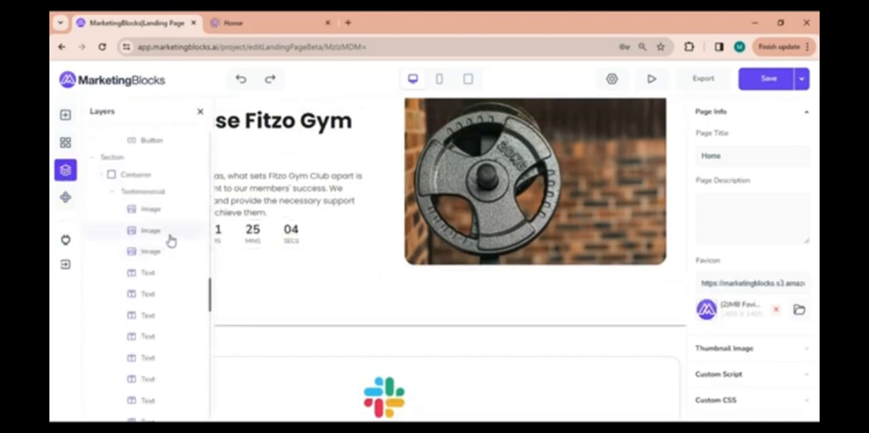
scroll("down", 3)
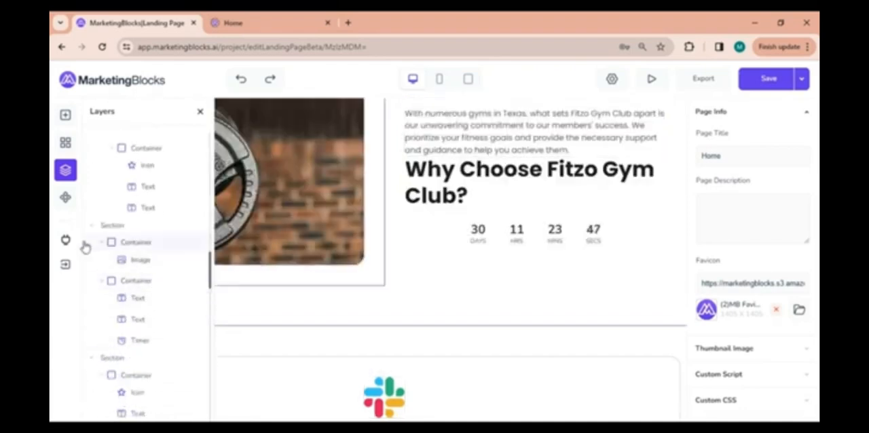
Step: Place the saved What Our Customers Say component, with three star-rated cards, below Why Choose
left_click(65, 196)
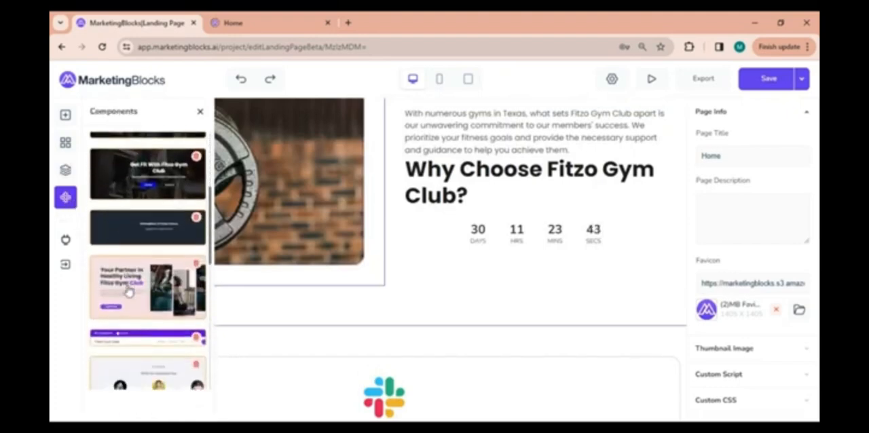
scroll("down", 3)
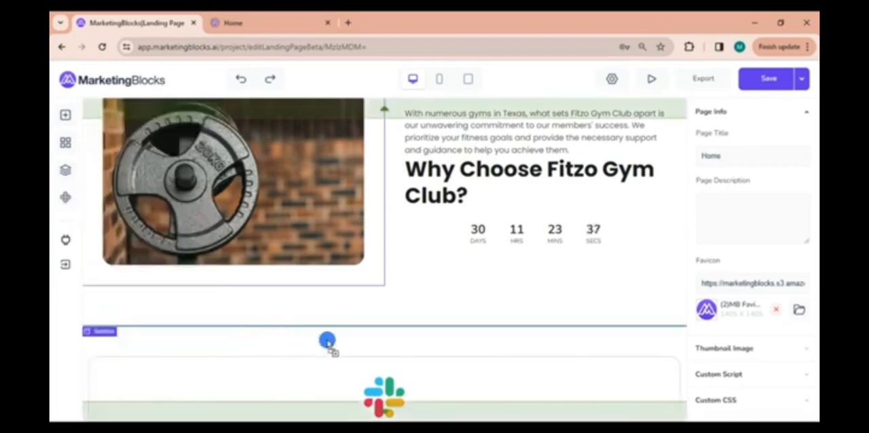
scroll("down", 3)
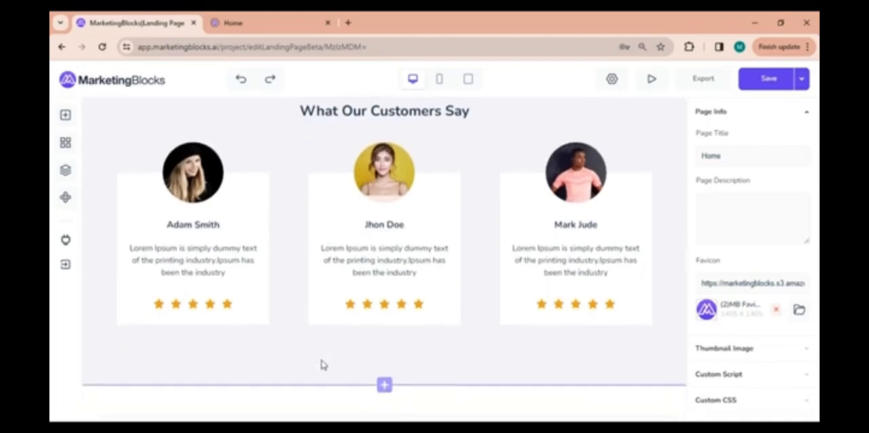
left_click(65, 239)
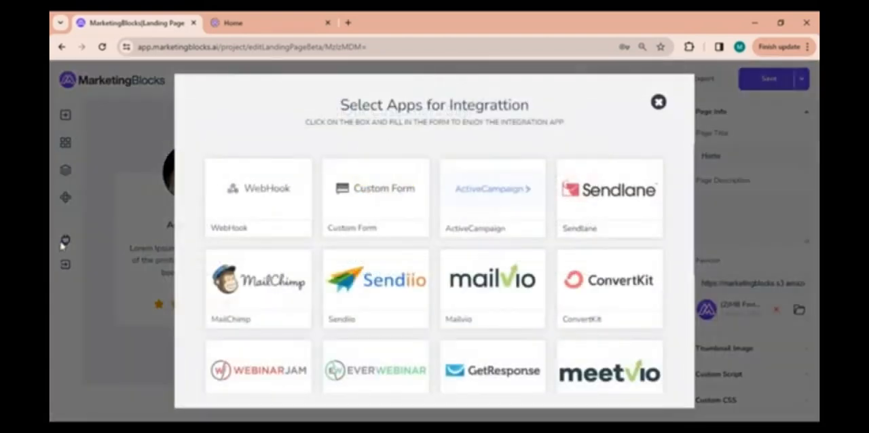
scroll("down", 3)
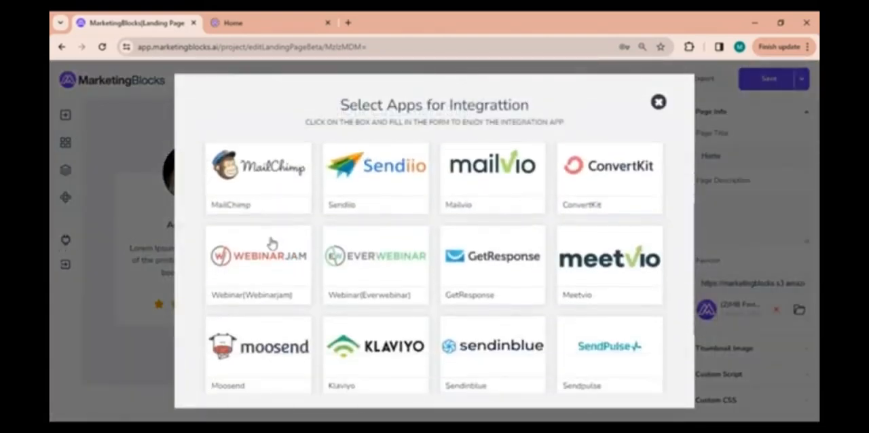
scroll("down", 3)
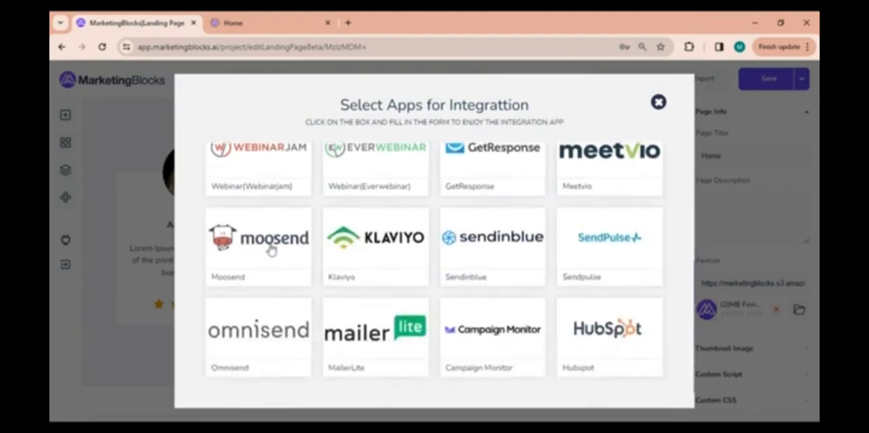
scroll("up", 3)
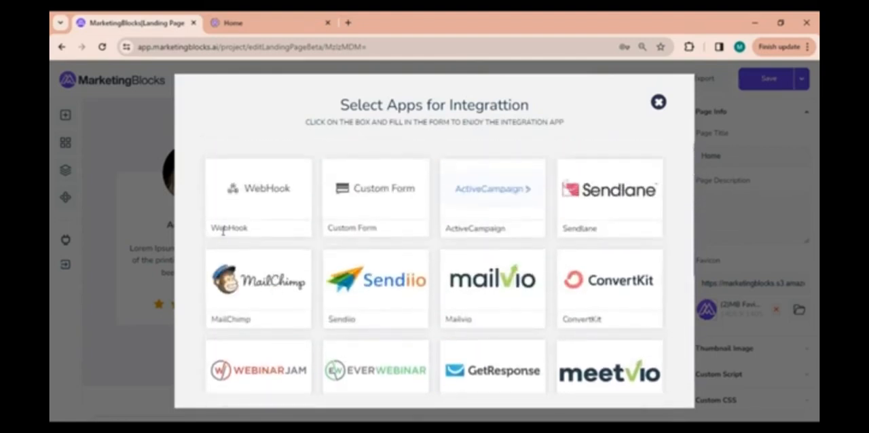
mouse_move(289, 179)
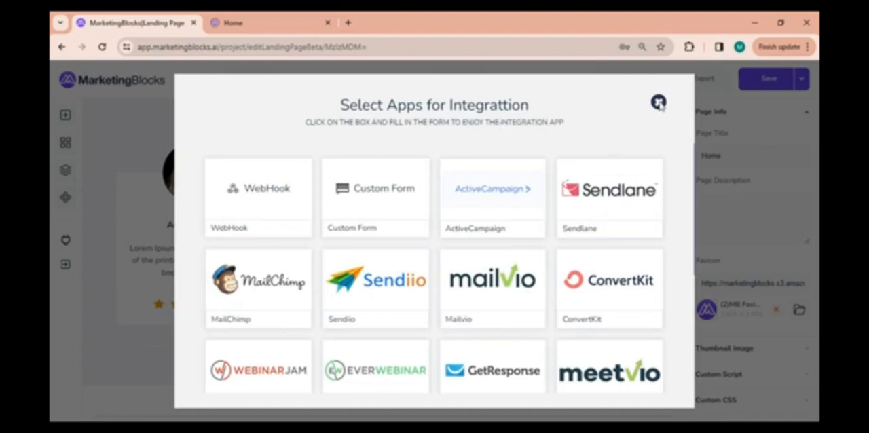
left_click(657, 102)
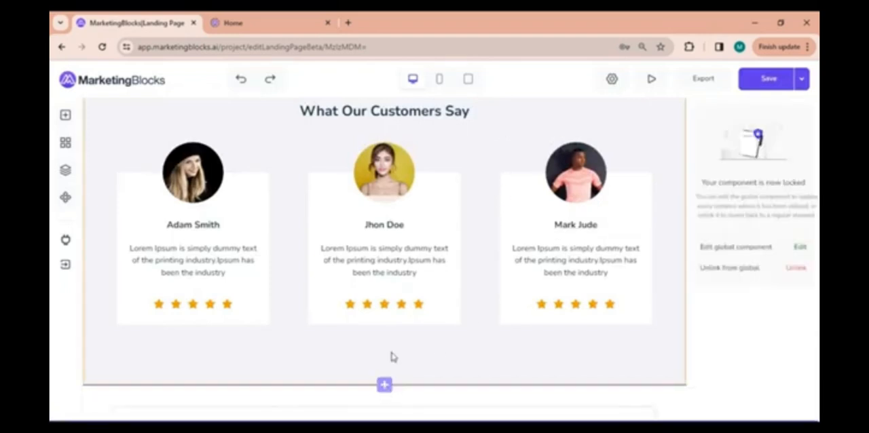
Step: Insert a two-column blank section with Full Width turned off
scroll("down", 3)
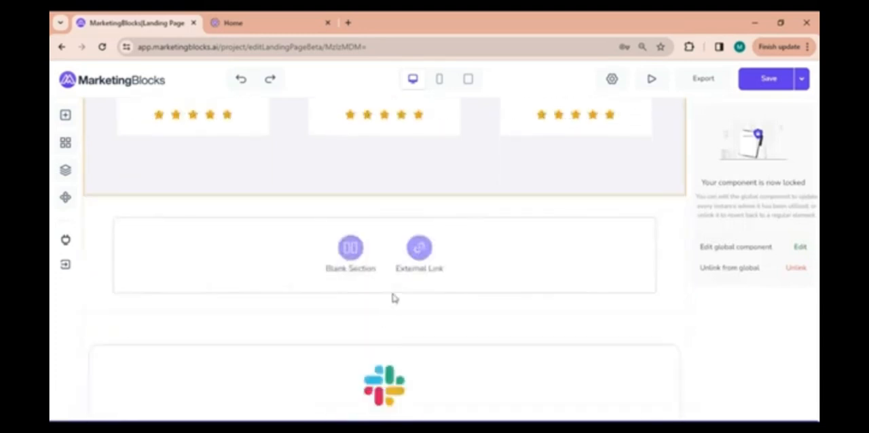
mouse_move(354, 271)
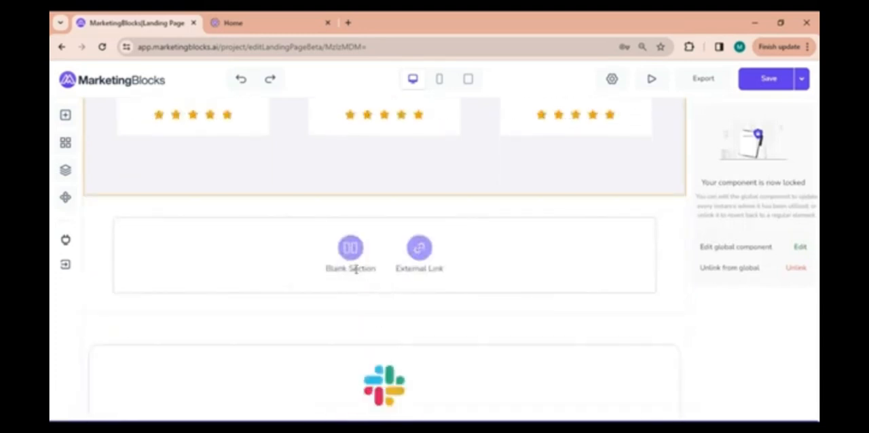
left_click(350, 247)
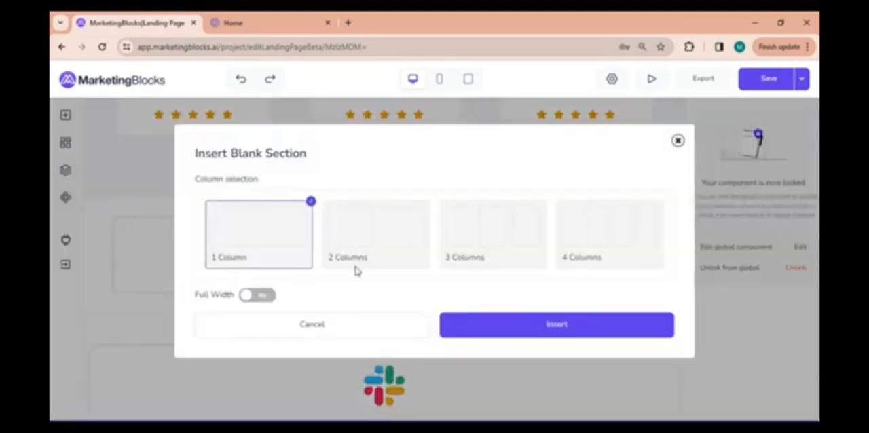
left_click(376, 233)
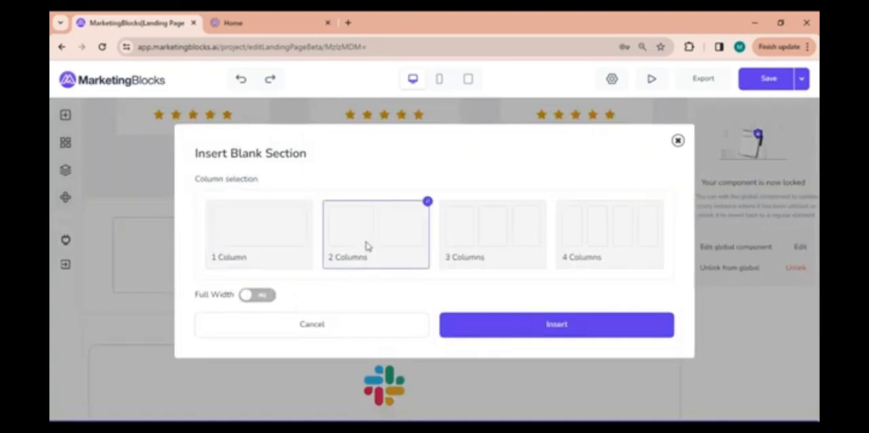
mouse_move(289, 302)
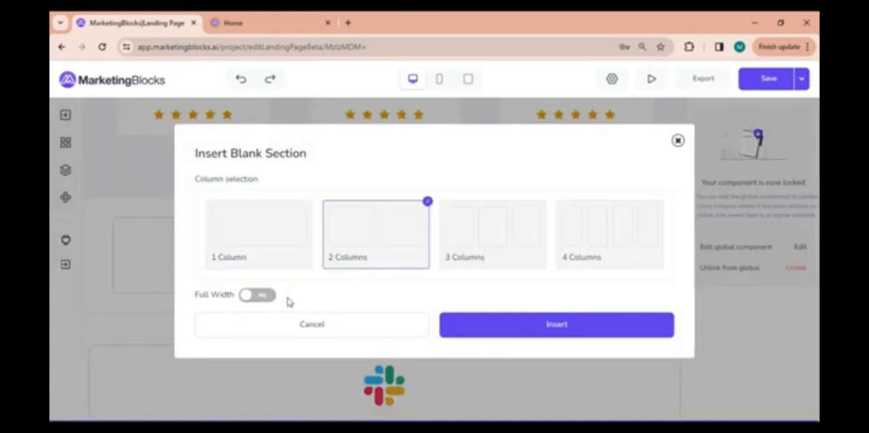
mouse_move(218, 299)
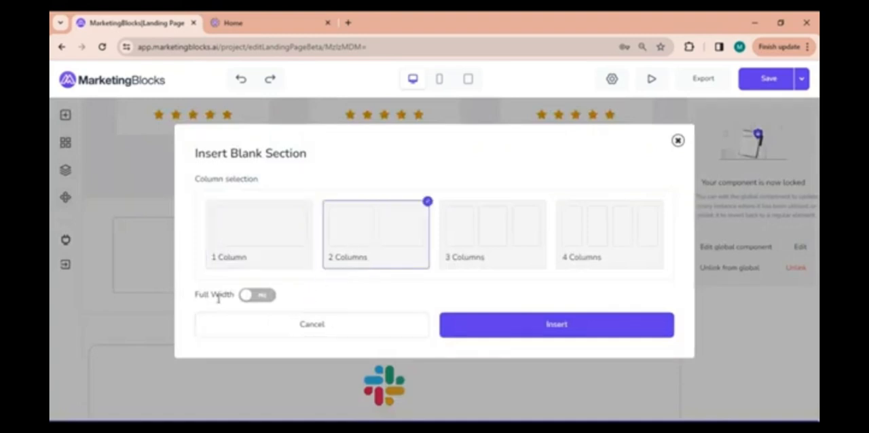
left_click(257, 295)
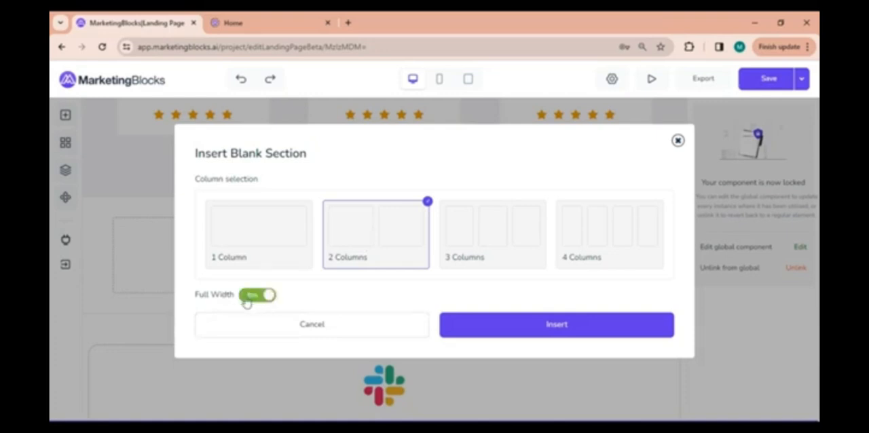
left_click(257, 294)
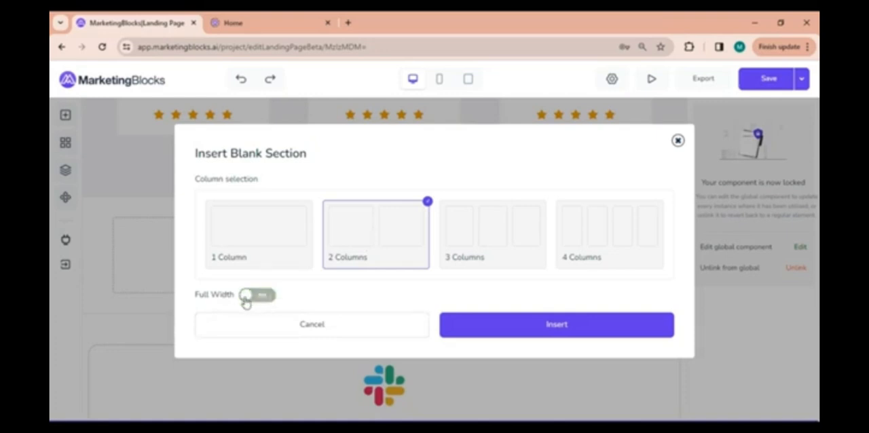
left_click(556, 324)
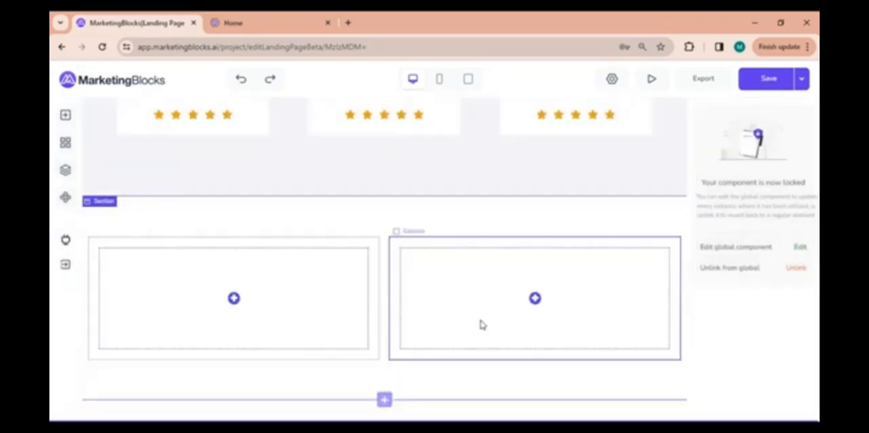
Step: Add a stock image to the new section's left column
left_click(233, 299)
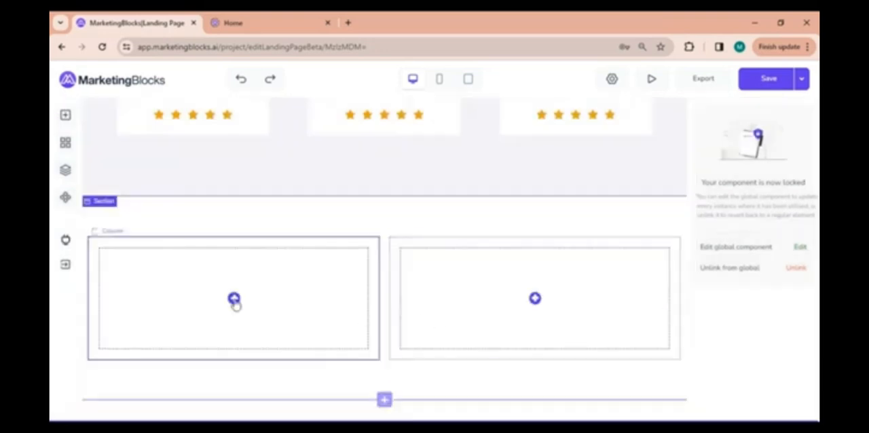
left_click(234, 300)
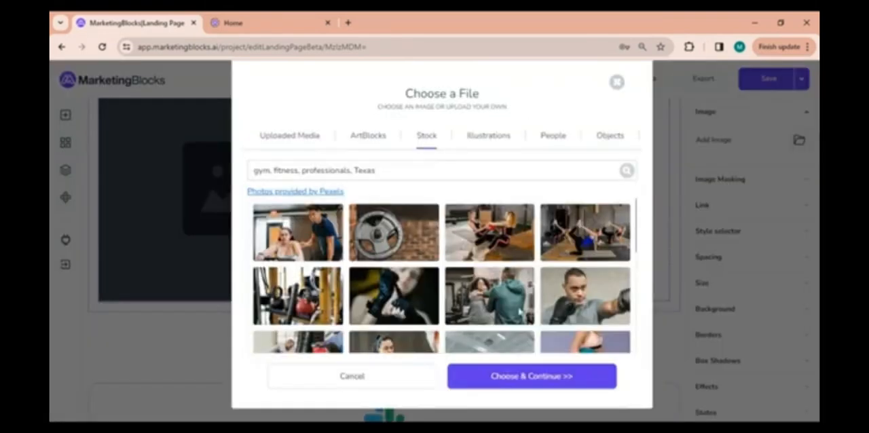
left_click(531, 376)
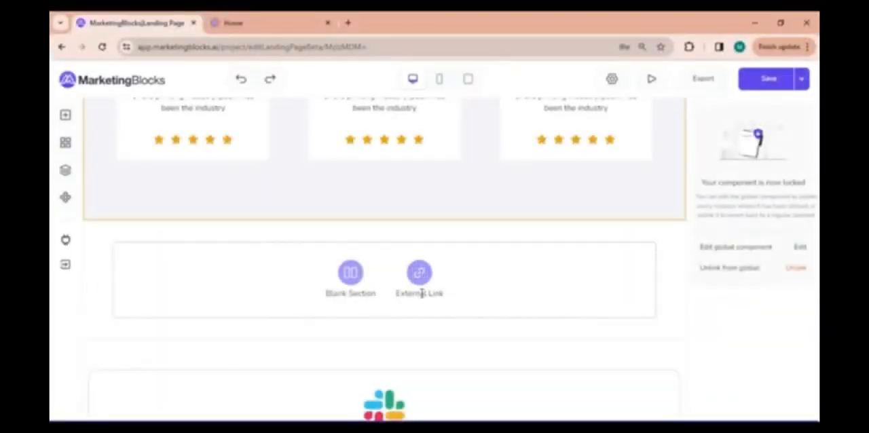
left_click(419, 273)
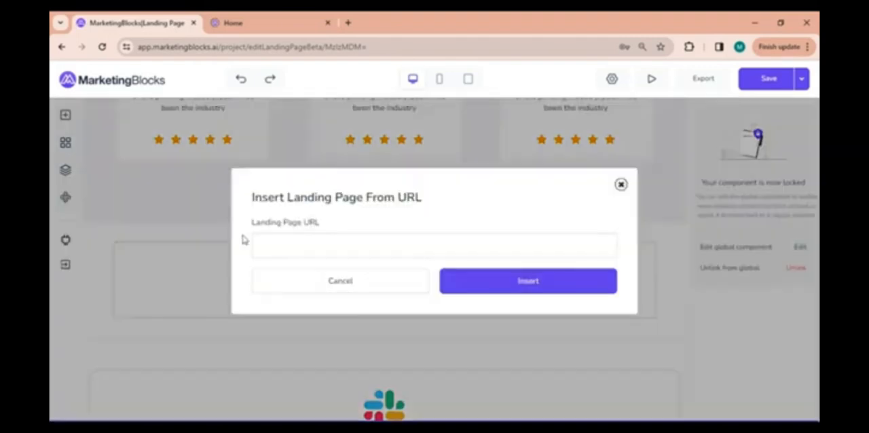
type("https://vidjack.com/")
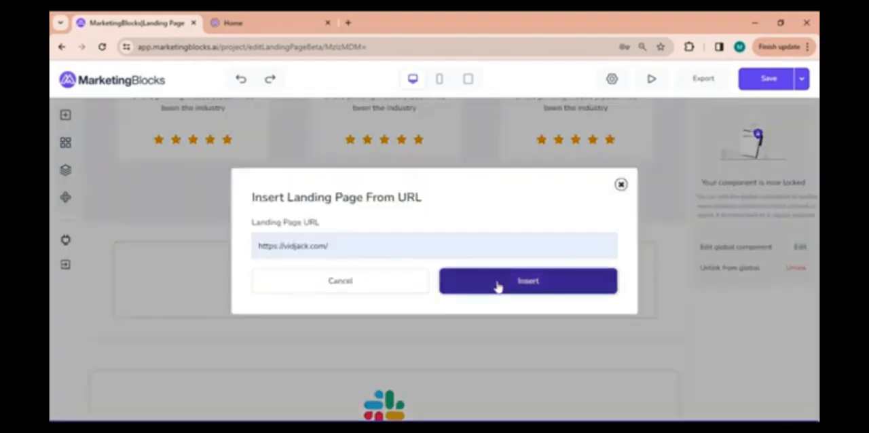
left_click(527, 280)
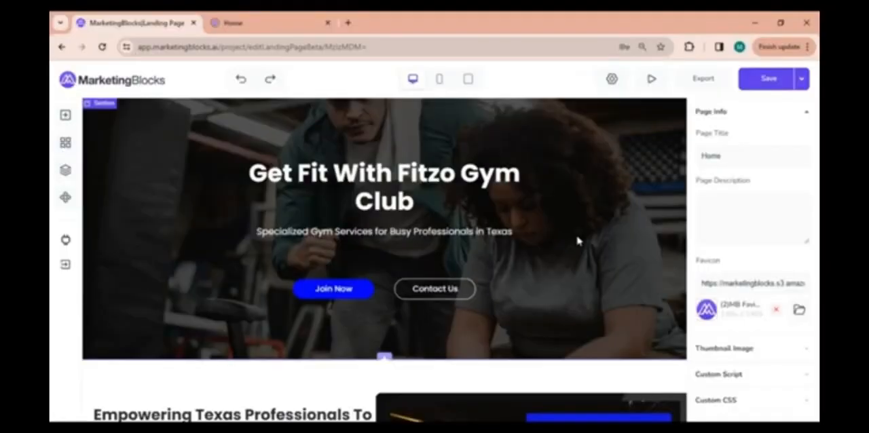
left_click(383, 186)
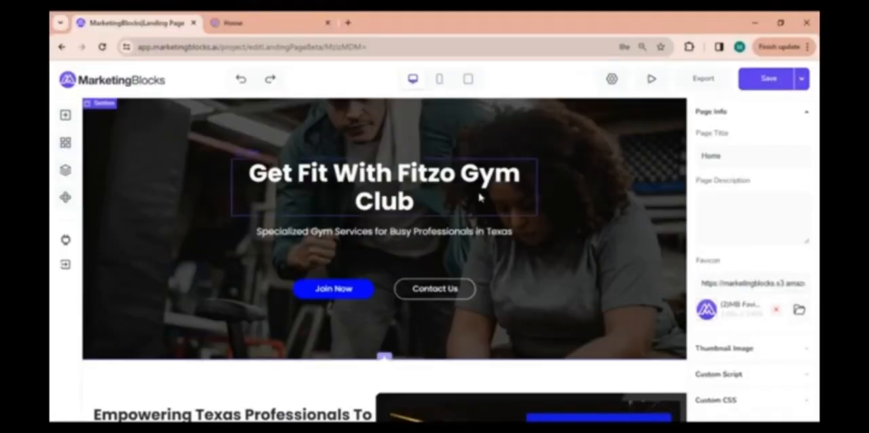
left_click(241, 79)
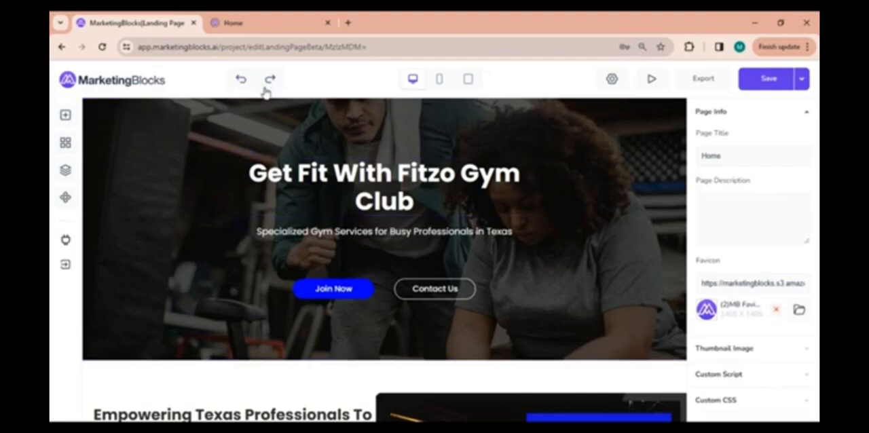
mouse_move(270, 80)
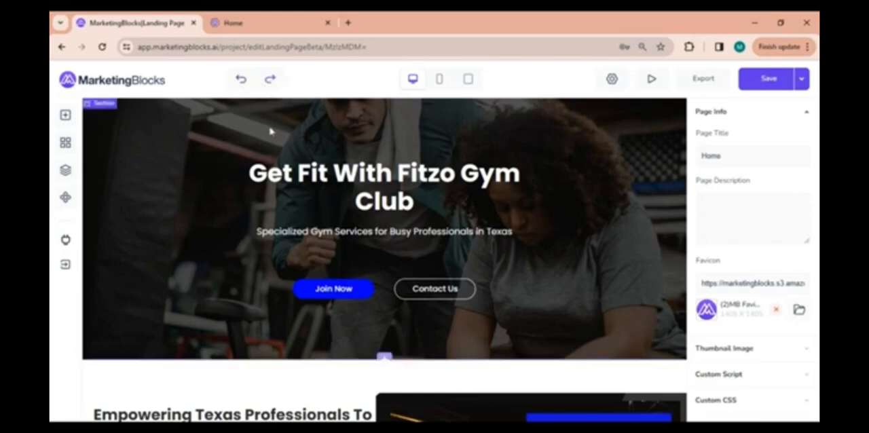
mouse_move(412, 78)
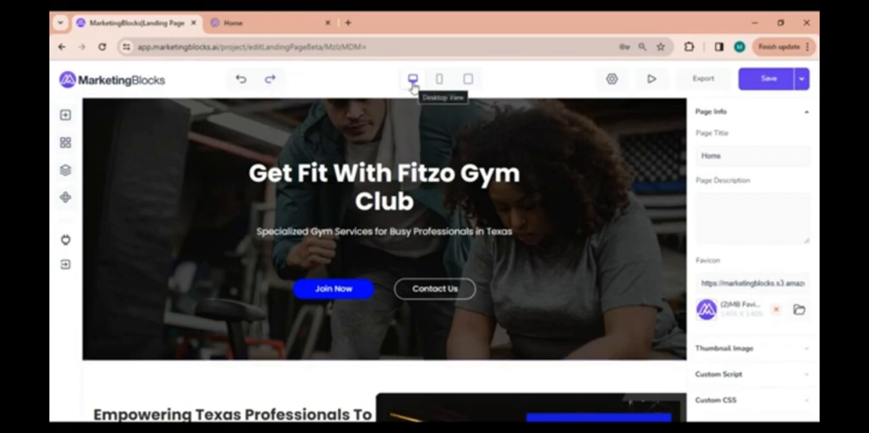
mouse_move(438, 79)
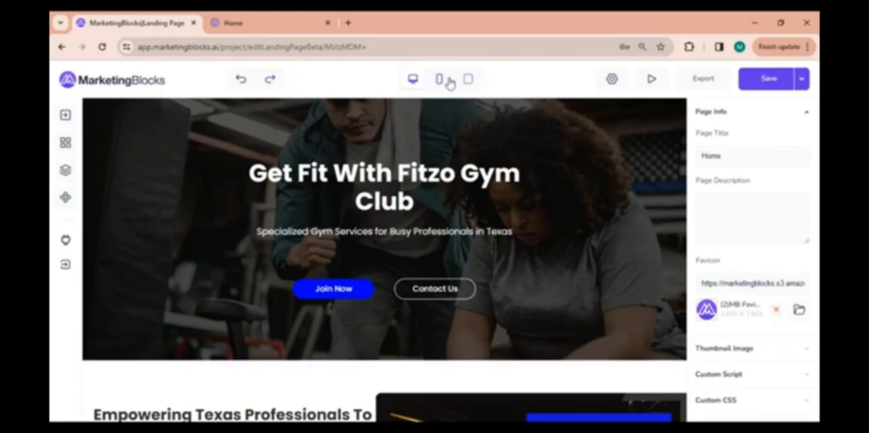
left_click(439, 79)
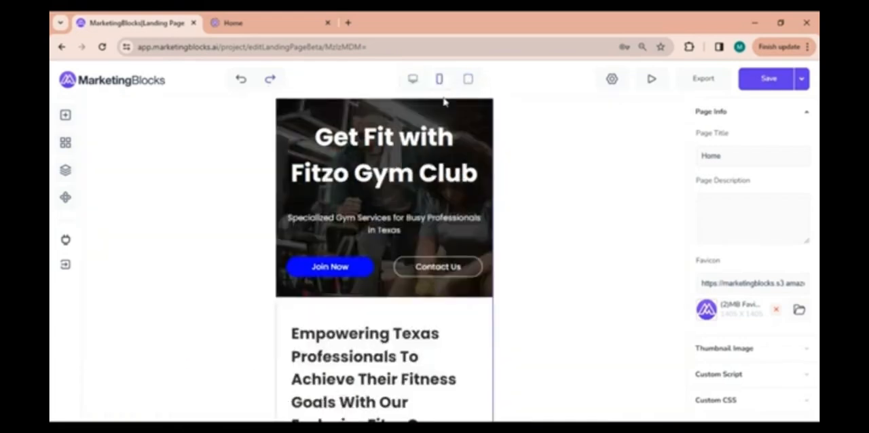
scroll("down", 3)
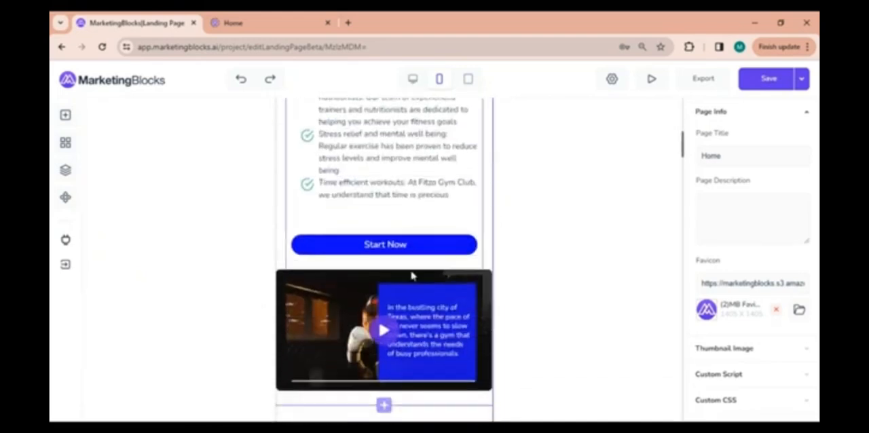
left_click(468, 79)
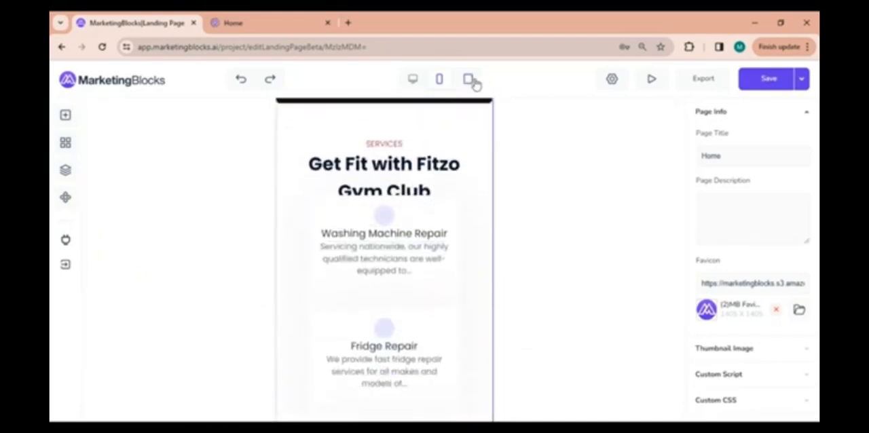
left_click(468, 78)
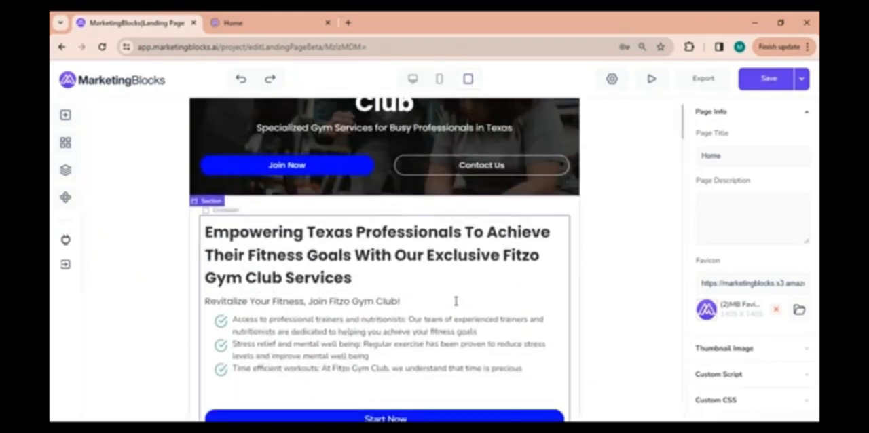
scroll("down", 3)
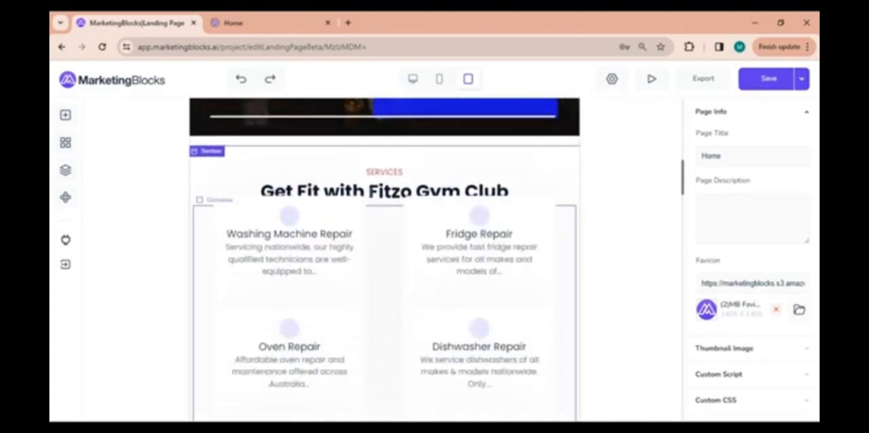
scroll("up", 3)
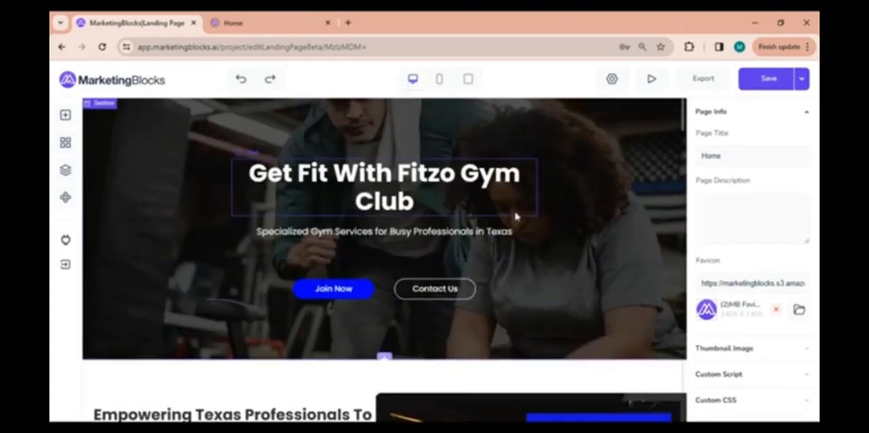
left_click(611, 79)
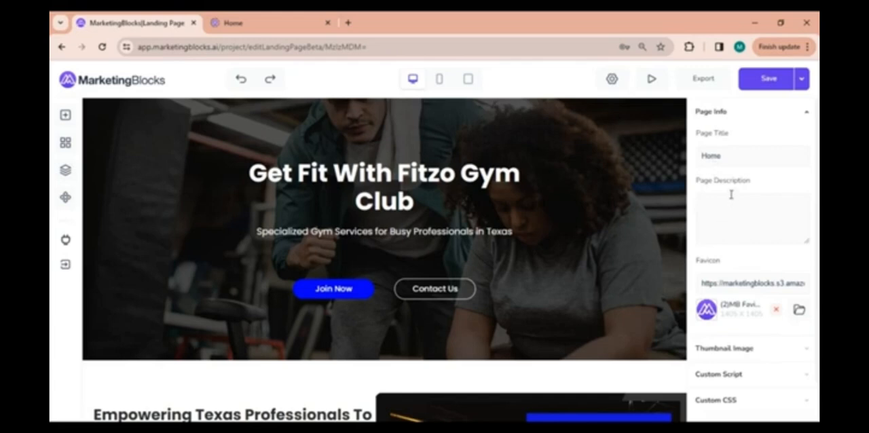
mouse_move(720, 269)
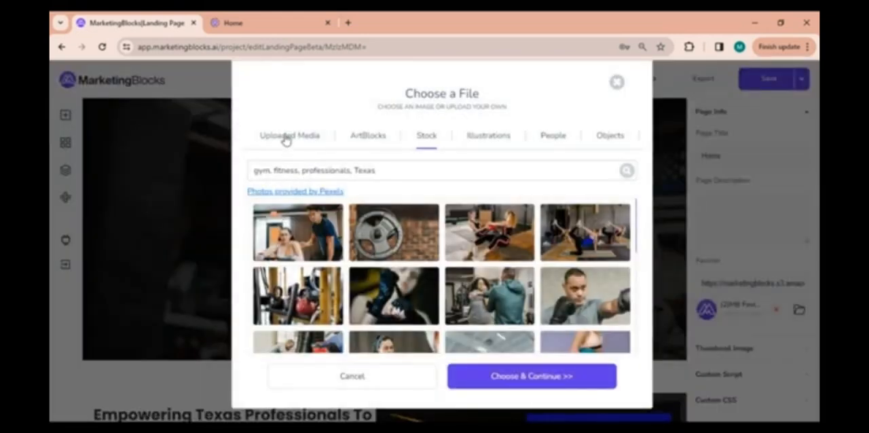
Step: Choose the purple MarketingBlocks logo from Uploaded Media as the page favicon
left_click(288, 135)
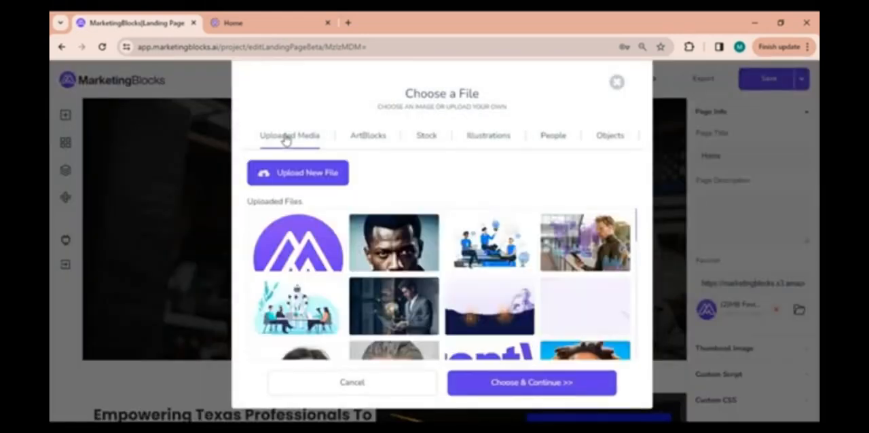
left_click(298, 243)
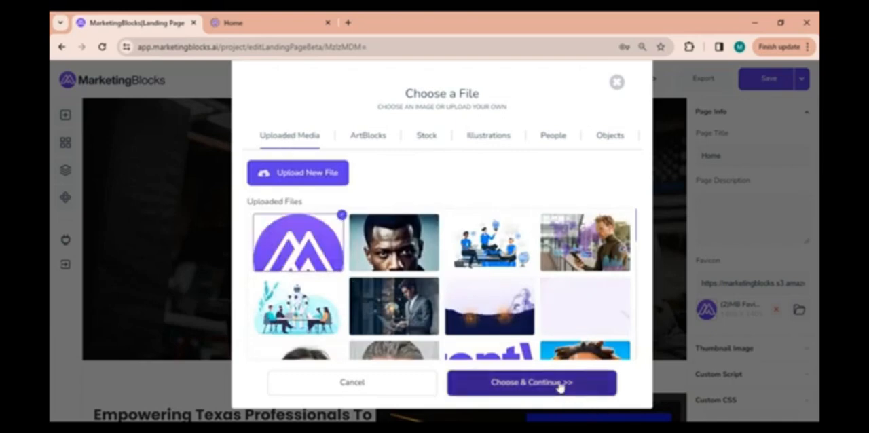
left_click(531, 382)
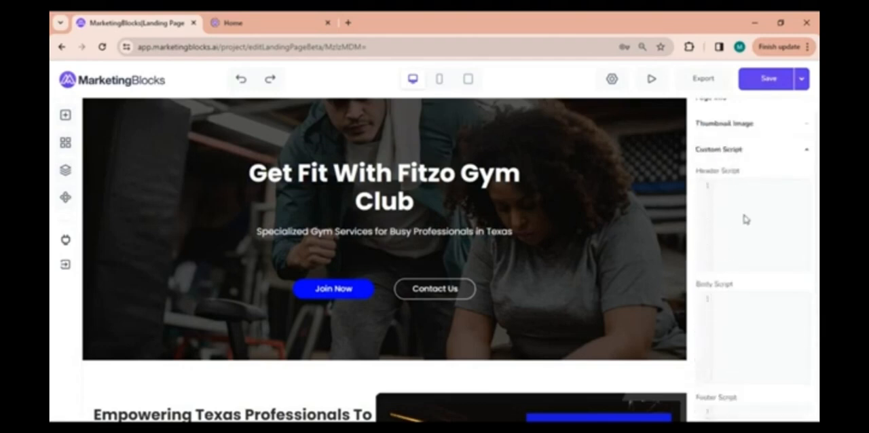
Step: Scroll down the page settings panel past Custom CSS toward the Popups section
scroll("down", 3)
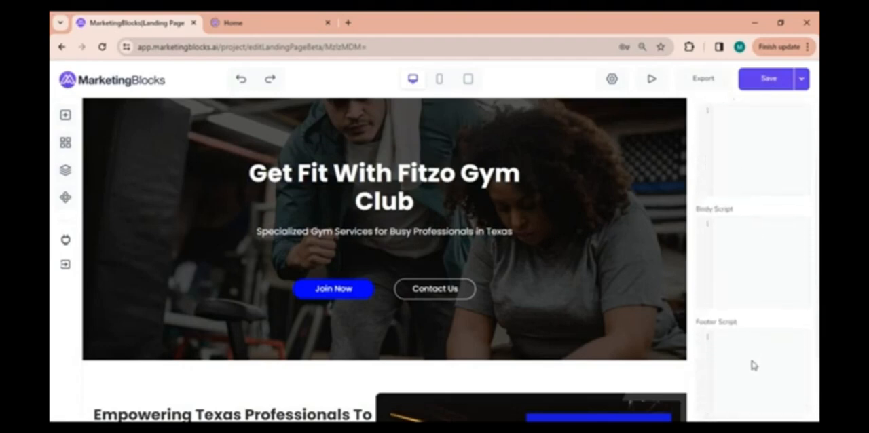
scroll("down", 3)
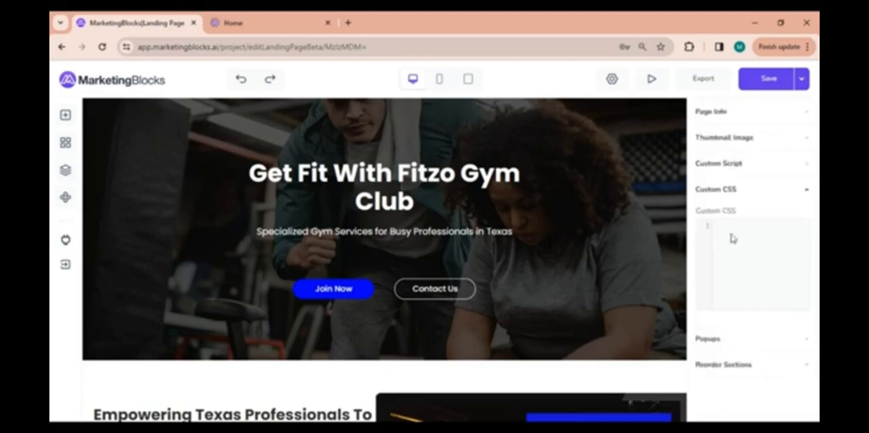
mouse_move(741, 347)
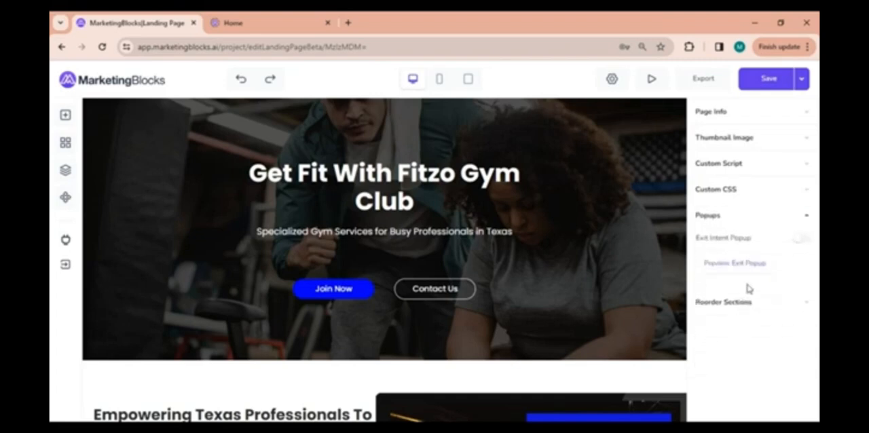
mouse_move(757, 296)
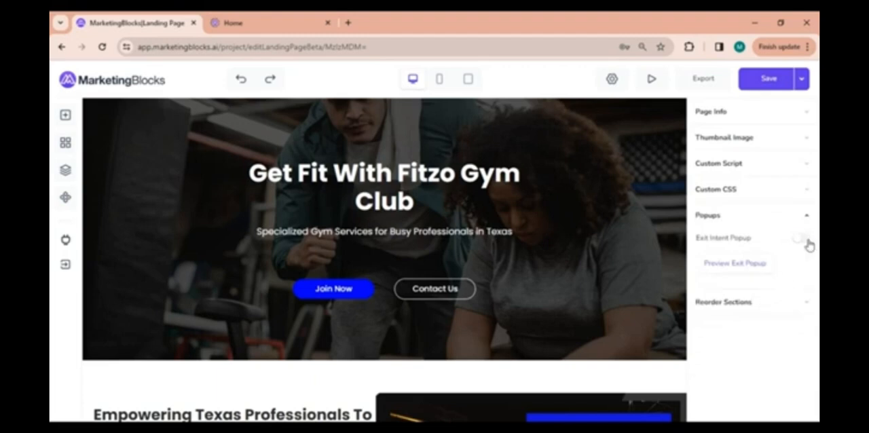
Step: Switch on the exit intent popup, preview the Get Free Shipping popup, then close it
left_click(801, 238)
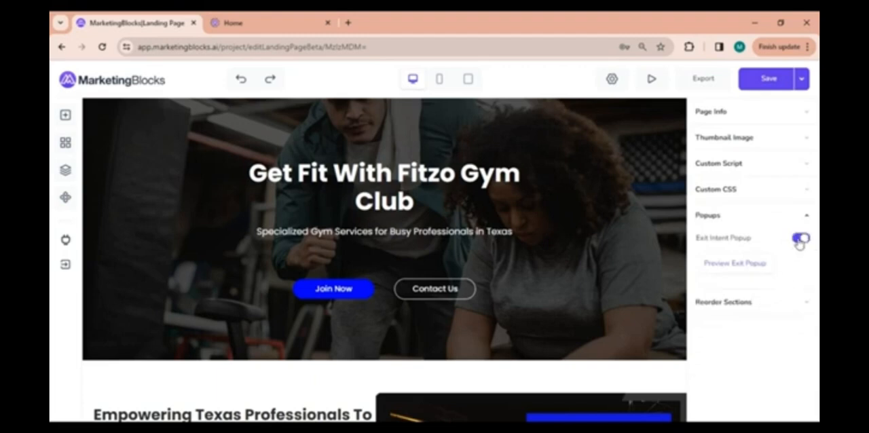
left_click(802, 238)
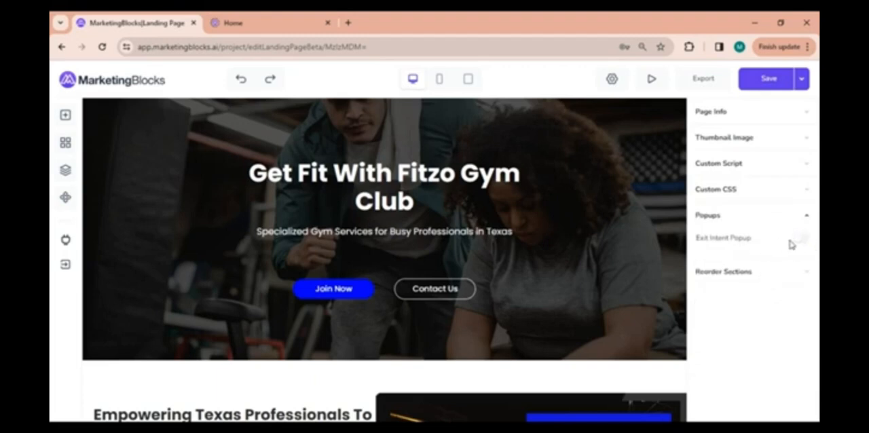
left_click(800, 238)
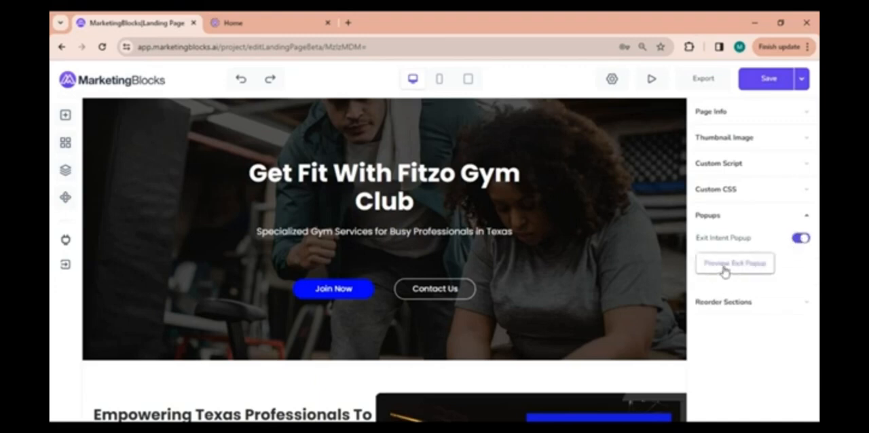
left_click(734, 263)
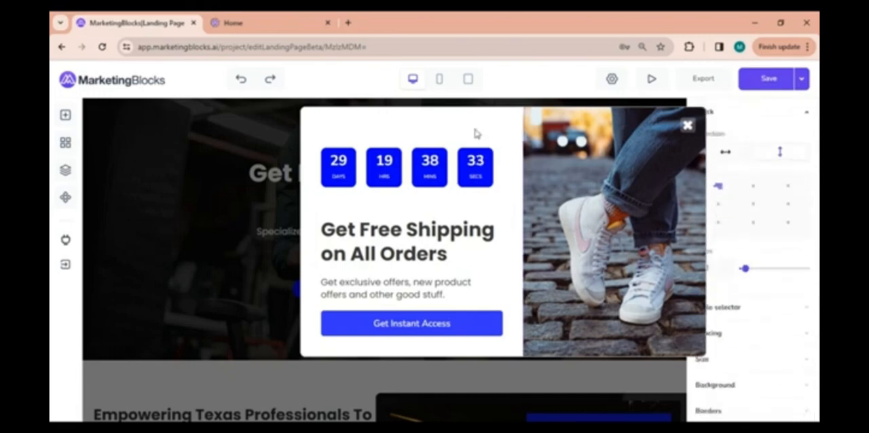
left_click(687, 125)
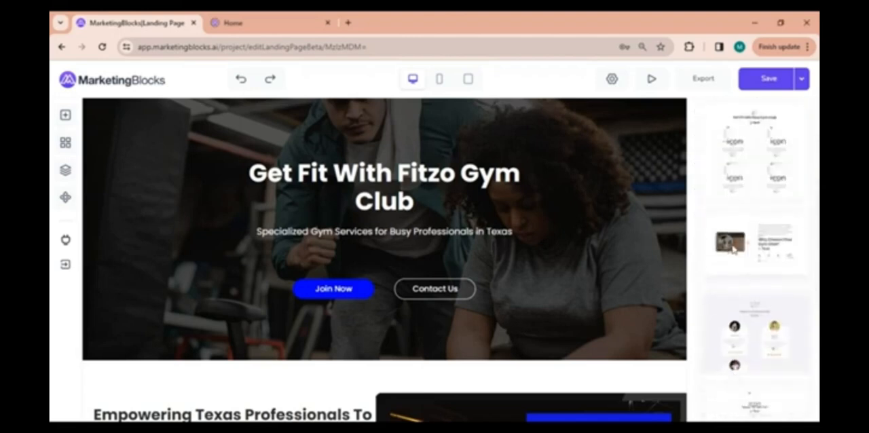
Step: Browse the section thumbnails and launch the Fitzo Gym Club live preview
scroll("down", 3)
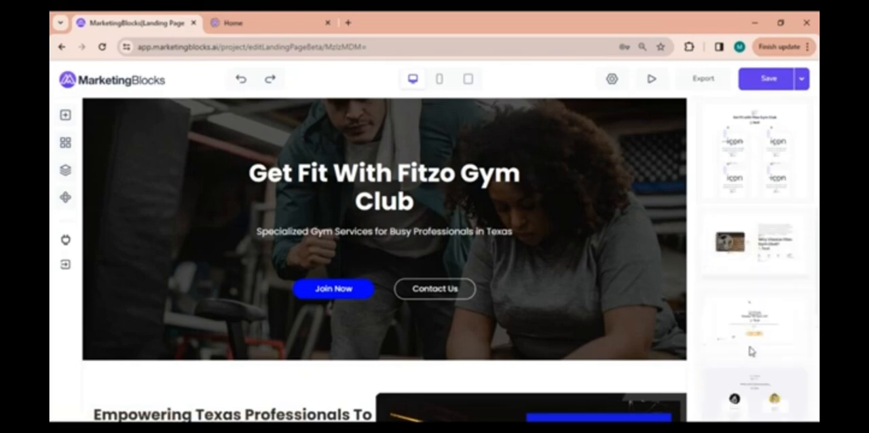
left_click(611, 79)
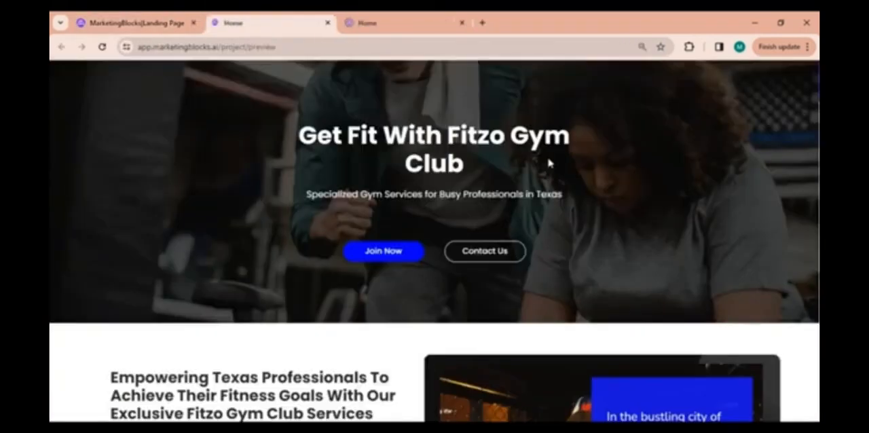
mouse_move(519, 177)
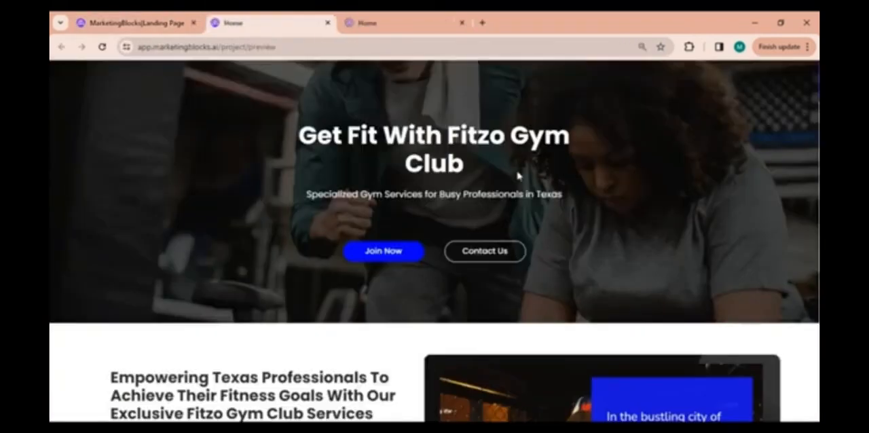
Step: Scroll through the Fitzo Gym Club preview page
scroll("down", 3)
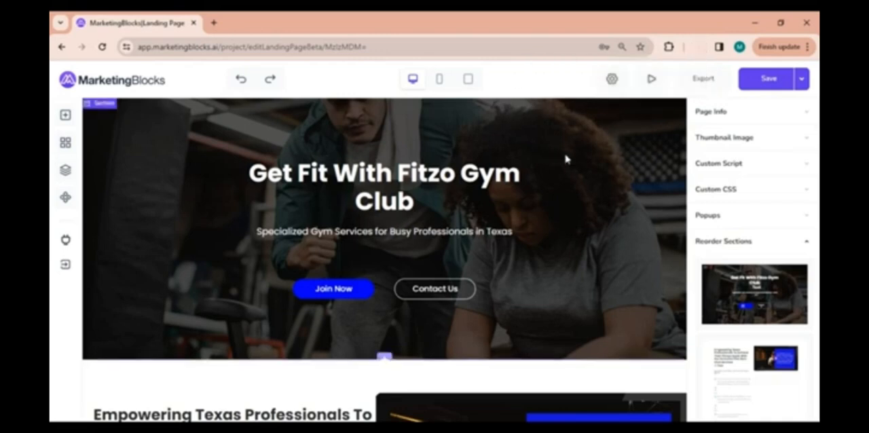
mouse_move(610, 156)
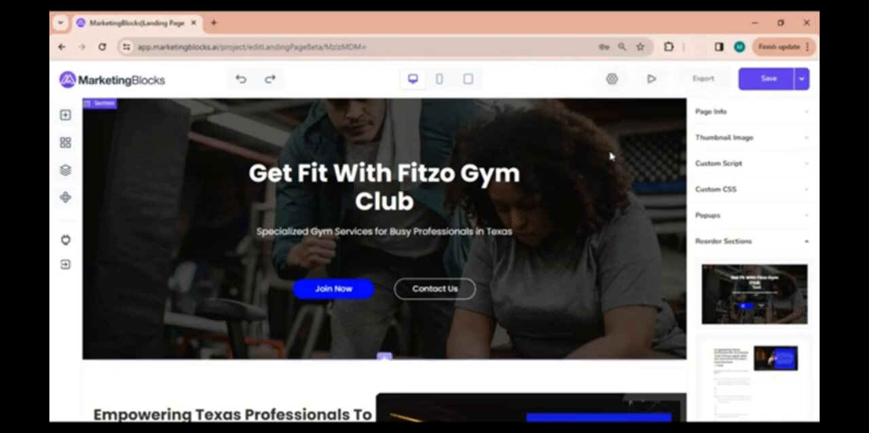
Step: Save the Fitzo Gym Club page using Save in the Save dropdown
left_click(801, 79)
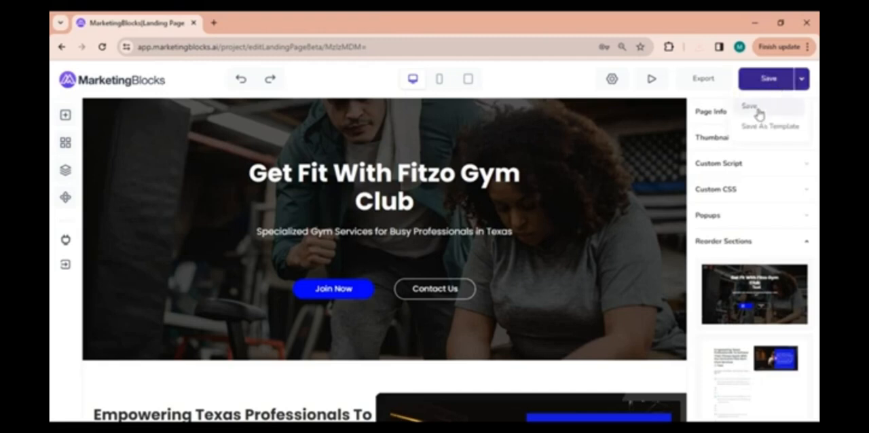
left_click(746, 107)
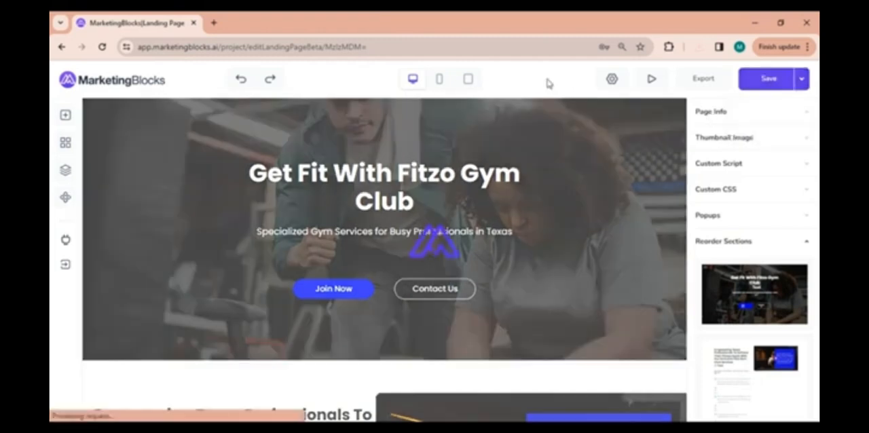
left_click(768, 79)
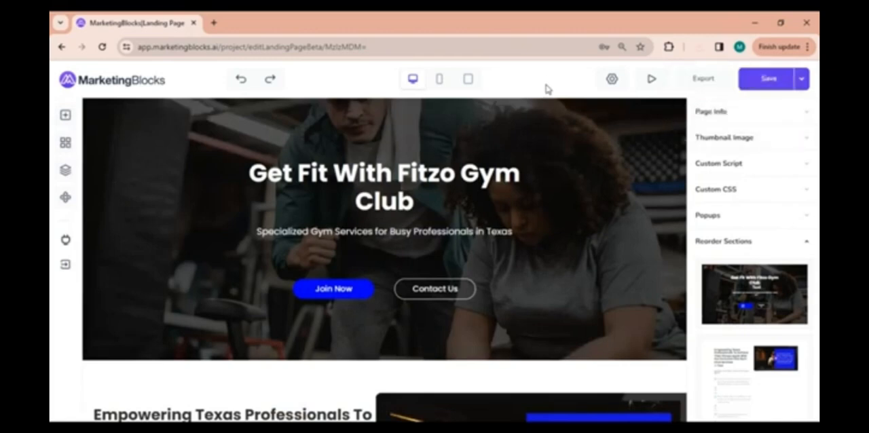
mouse_move(65, 142)
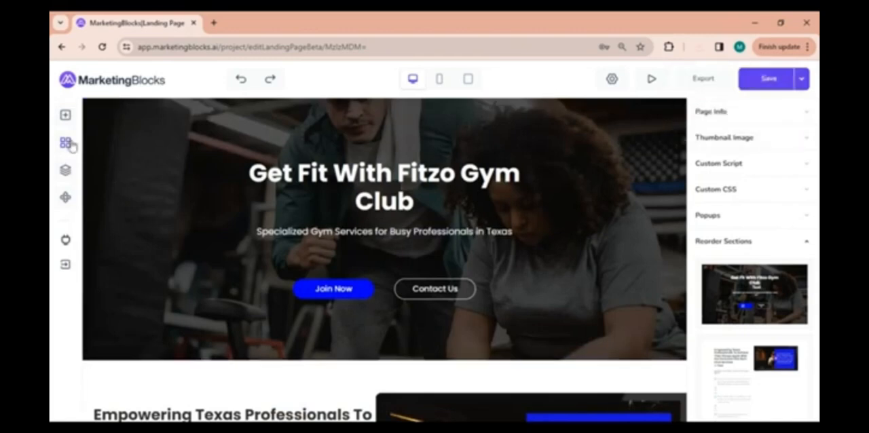
Step: Insert a header block and set the Fitzo Gym Club logo's styling and page link
left_click(65, 143)
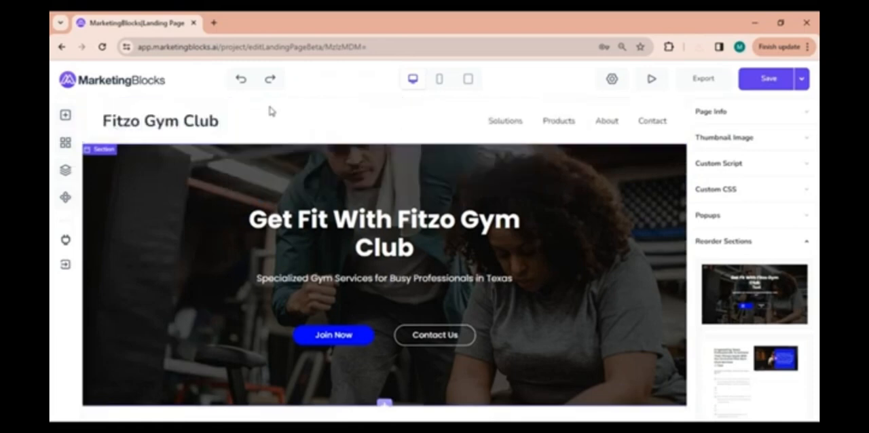
left_click(160, 121)
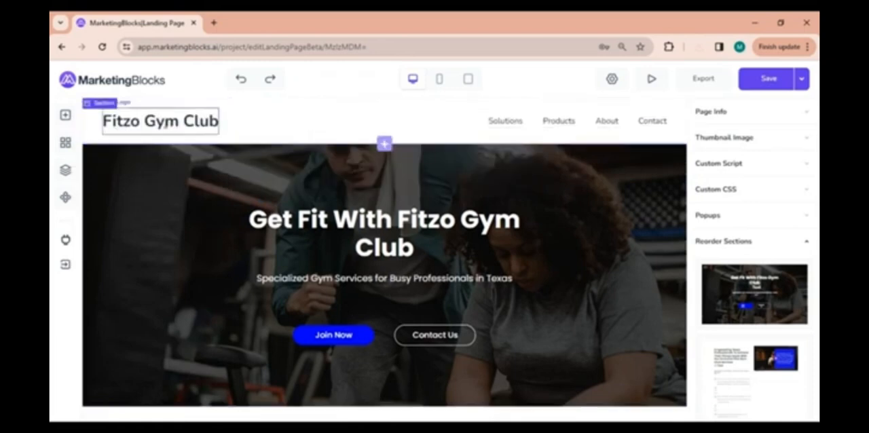
left_click(159, 121)
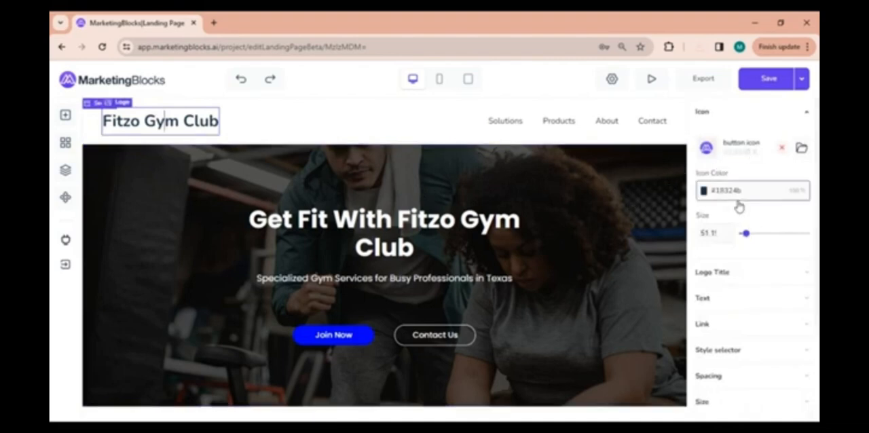
left_click(703, 298)
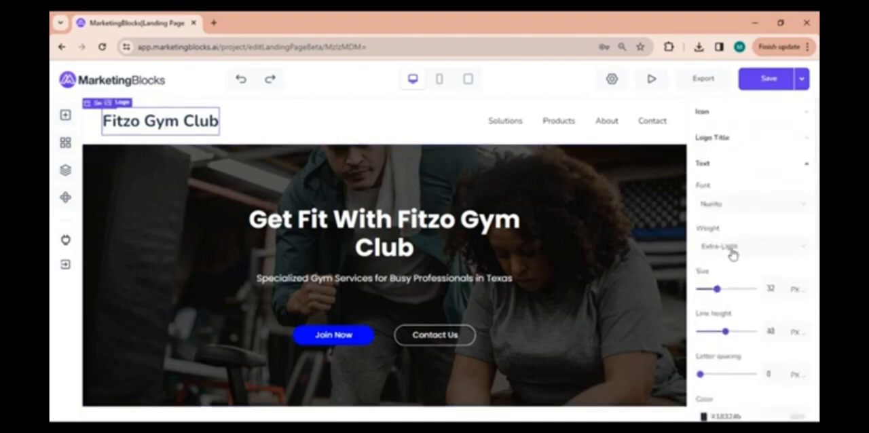
scroll("down", 3)
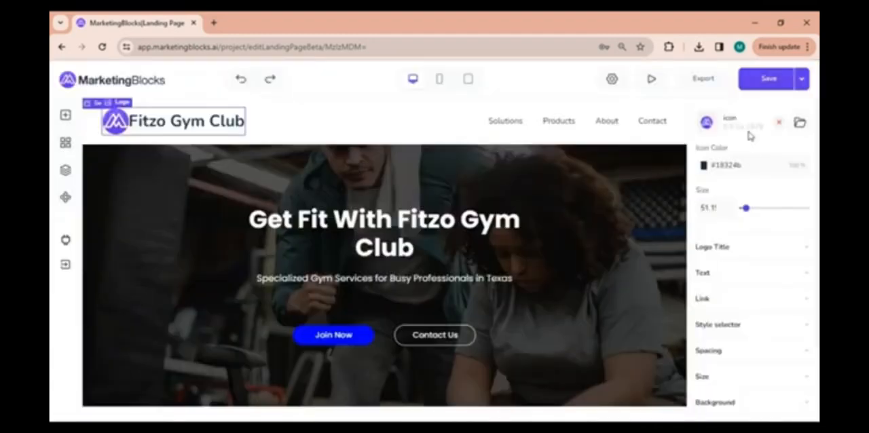
left_click(711, 247)
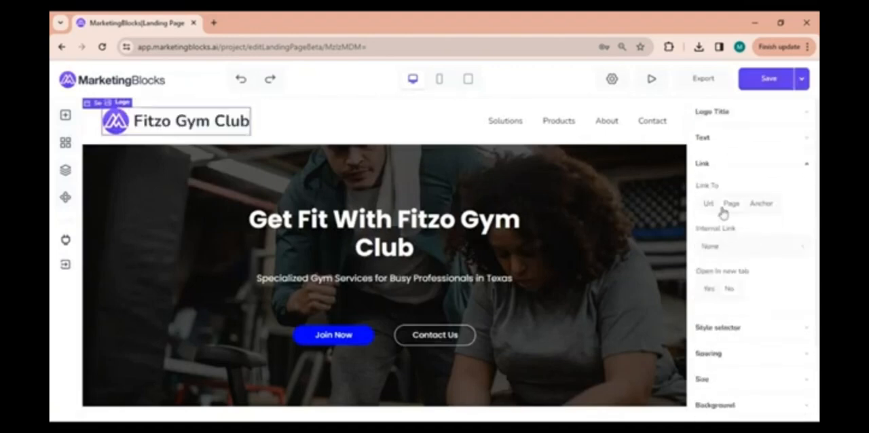
left_click(762, 203)
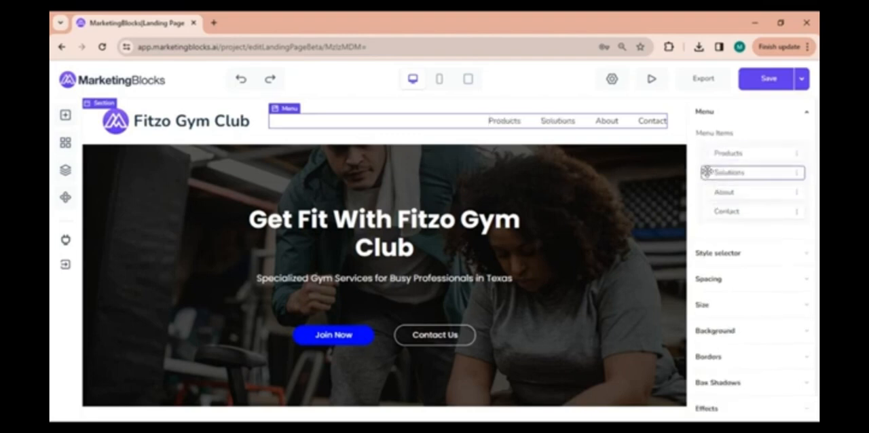
Step: Drag Products to the top of the menu items and begin editing a menu link
left_click_drag(752, 172, 757, 197)
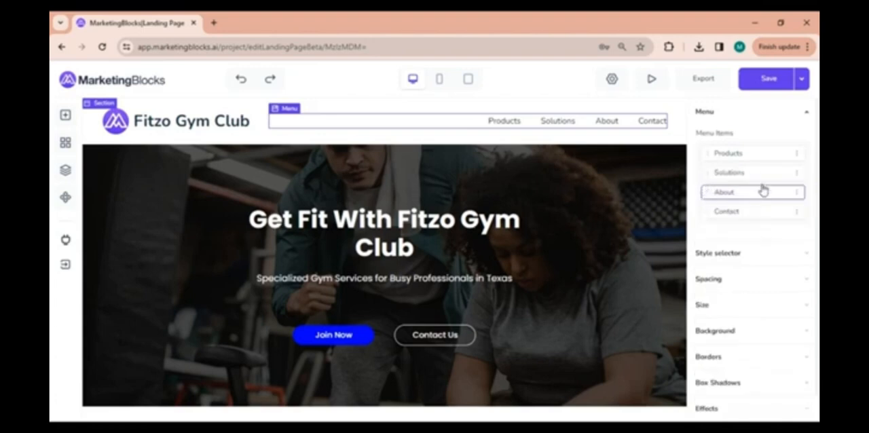
left_click(796, 153)
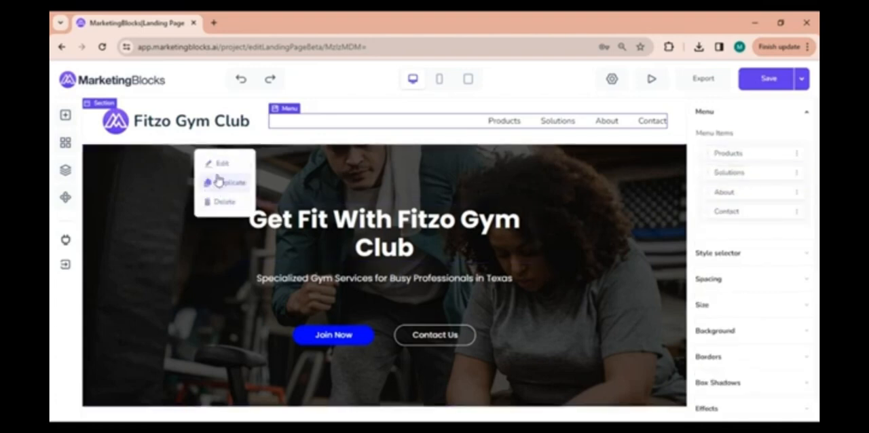
left_click(504, 120)
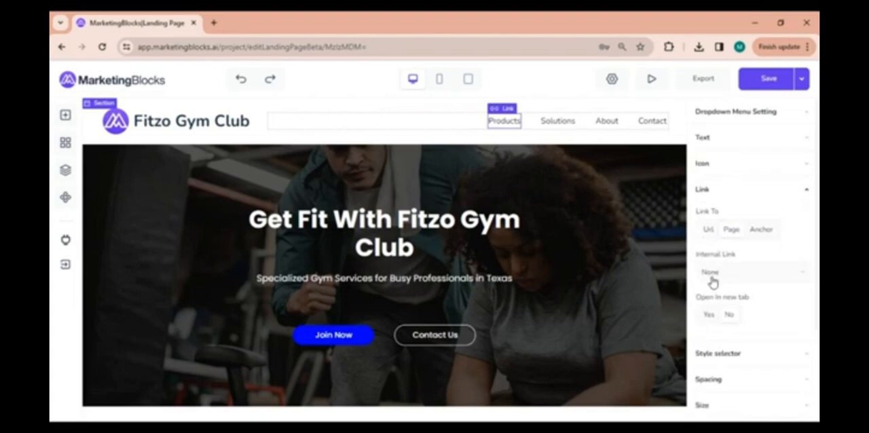
mouse_move(750, 256)
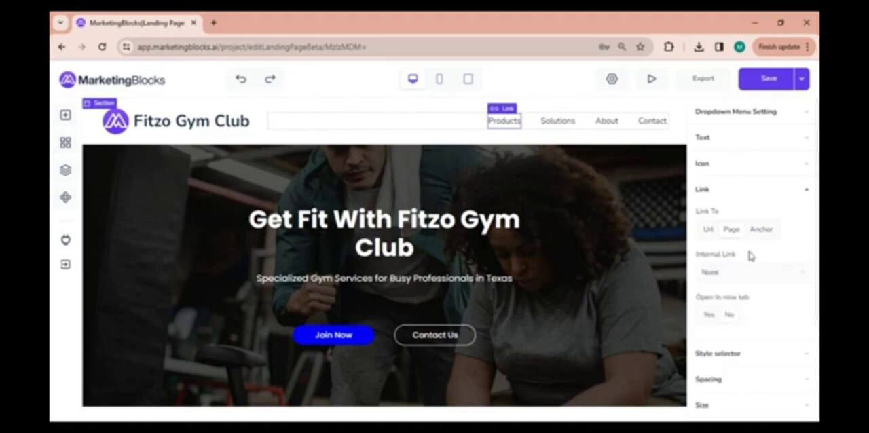
Step: Switch the Products link from Url to Anchor mode to target a page section
left_click(751, 272)
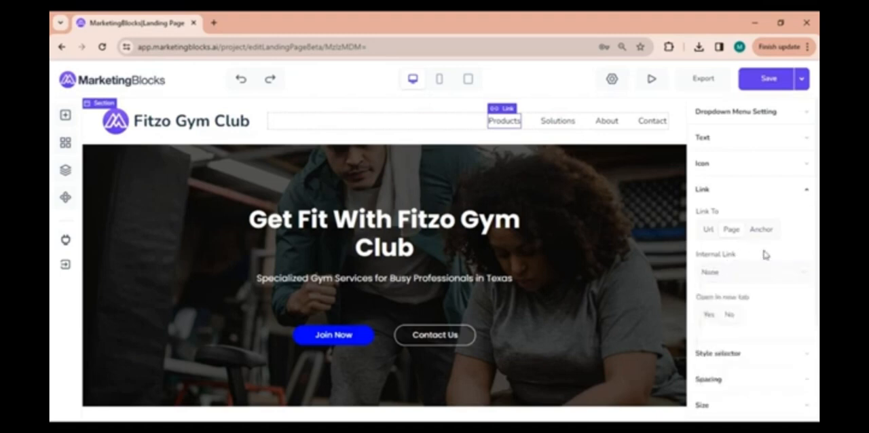
mouse_move(700, 243)
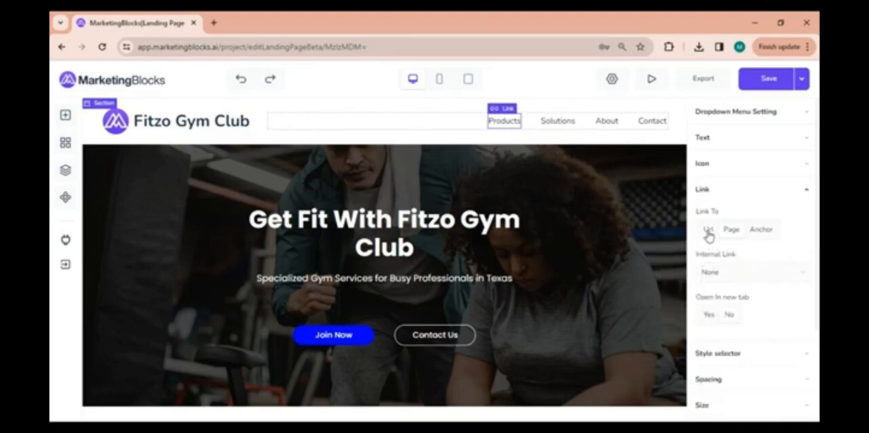
left_click(731, 229)
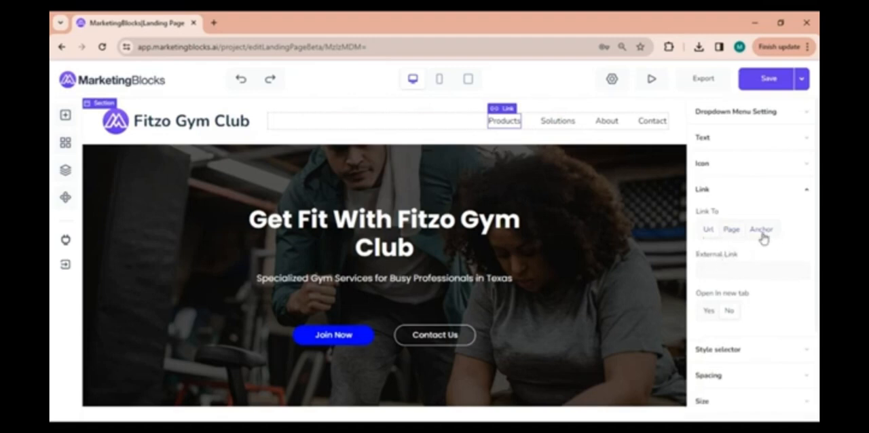
left_click(760, 229)
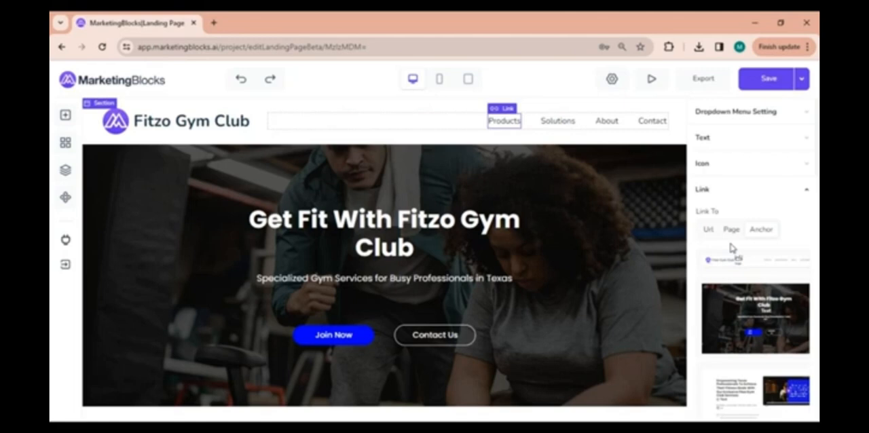
mouse_move(752, 96)
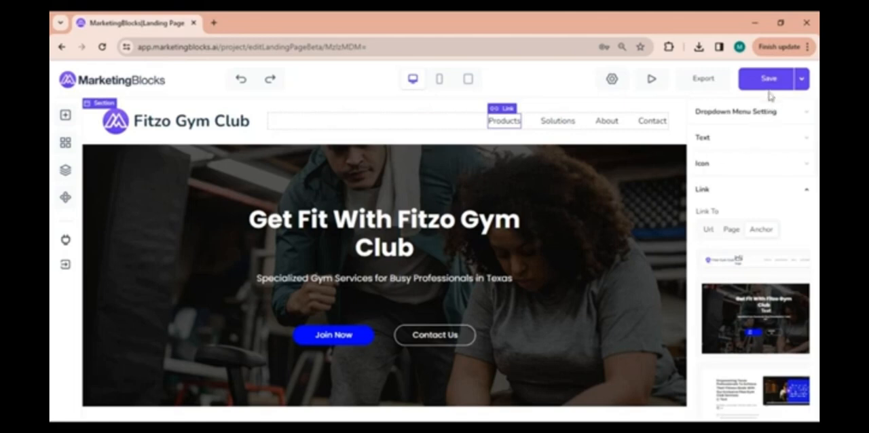
Step: Save the Fitzo Gym Club landing page with the Products, Solutions, About, Contact header menu
left_click(800, 79)
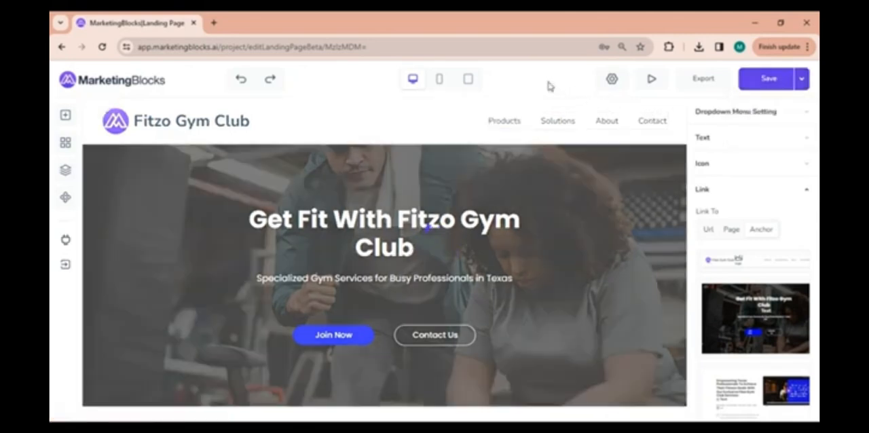
left_click(767, 78)
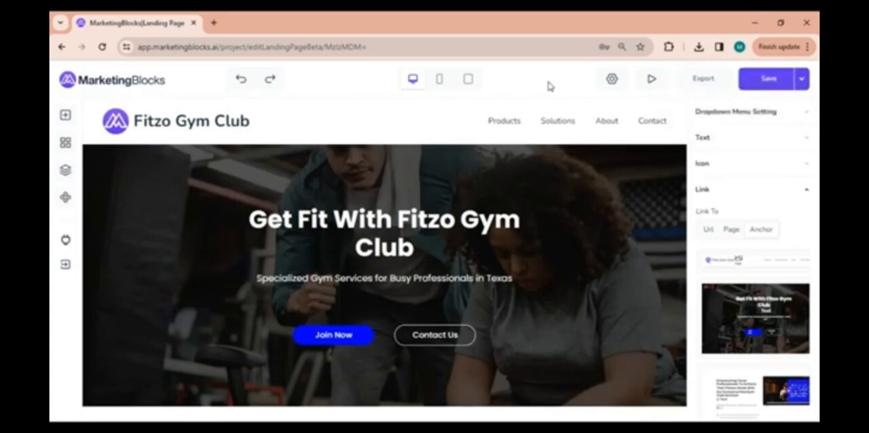
mouse_move(545, 97)
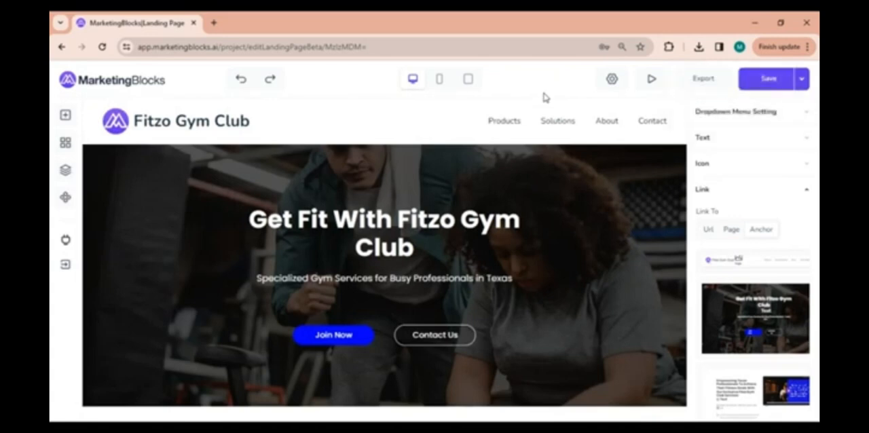